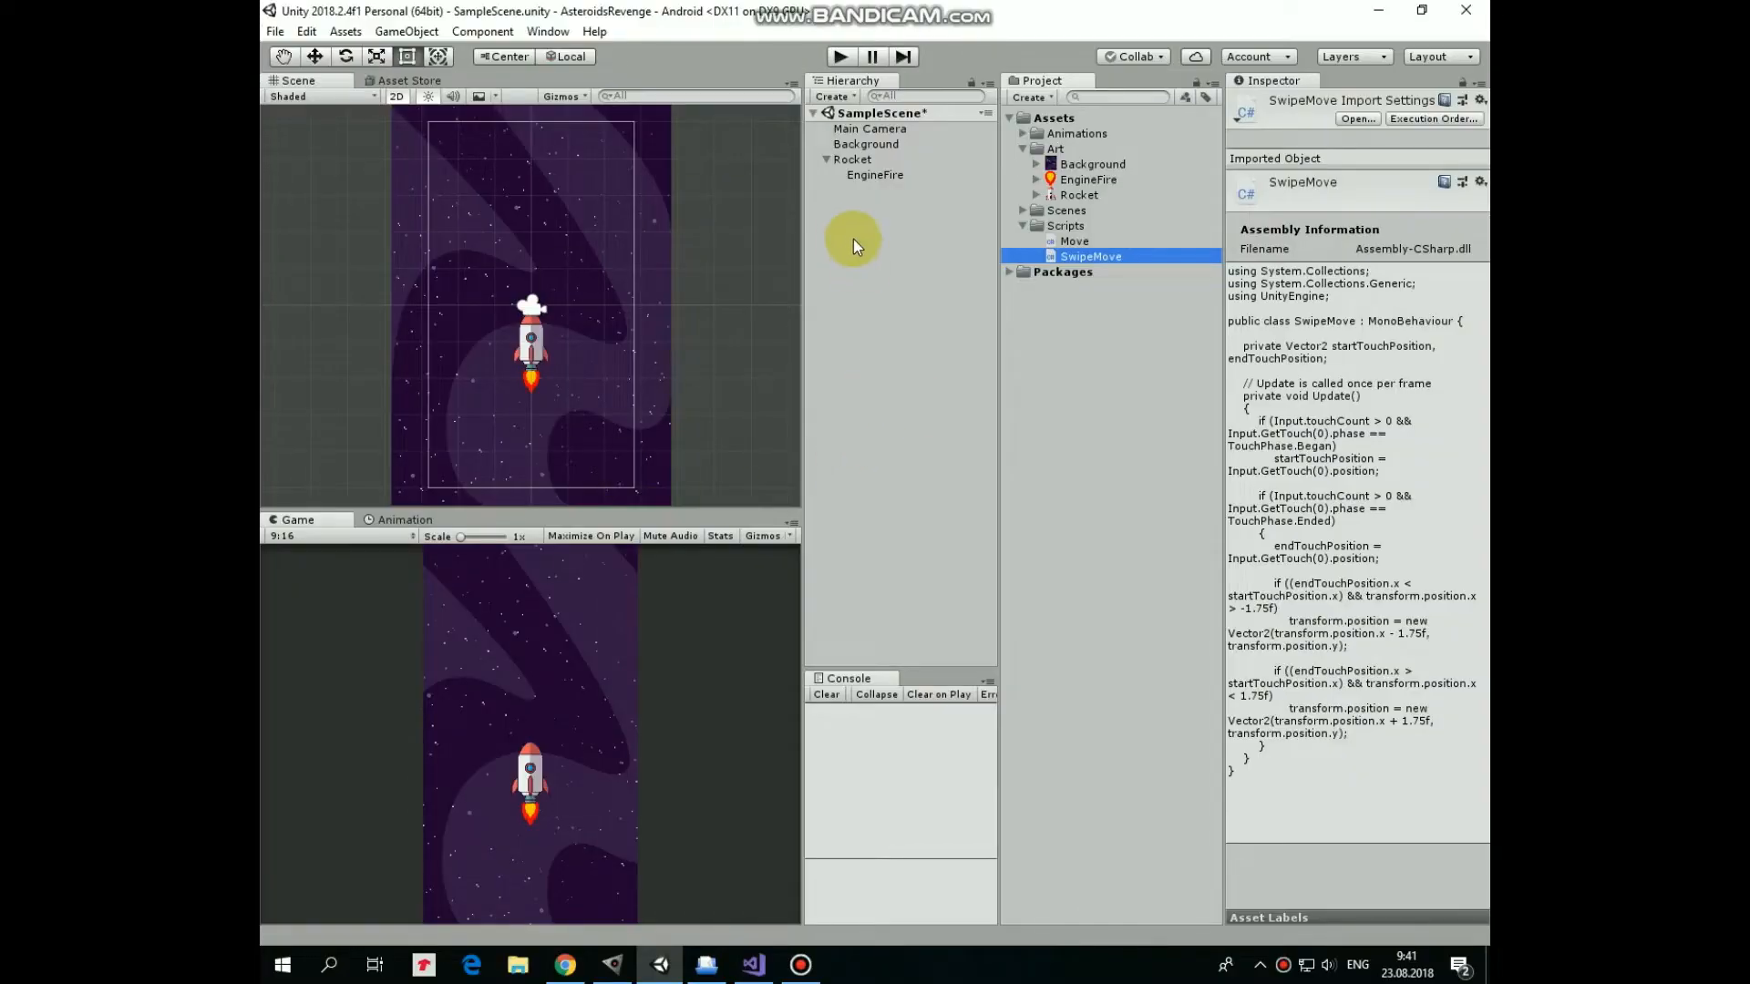
# Inspect the Background, Rocket and EngineFire objects in the Hierarchy, previewing the Rocket's SwipeMove script
pyautogui.click(864, 144)
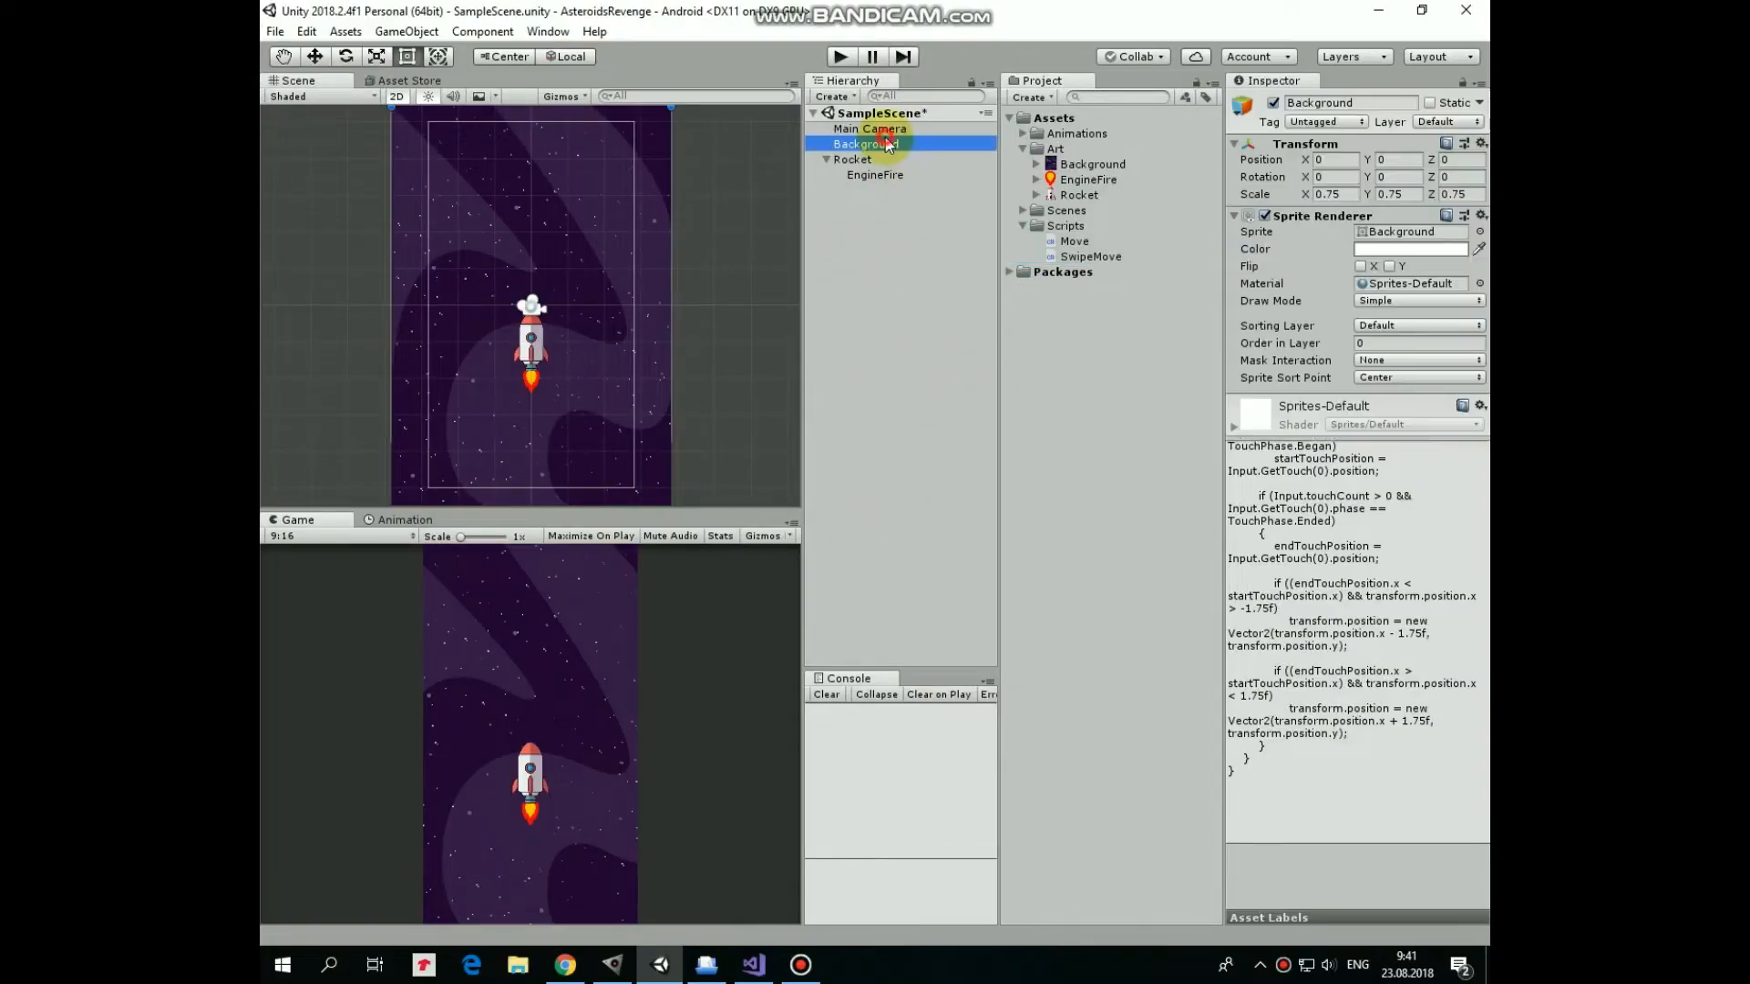
pyautogui.click(853, 158)
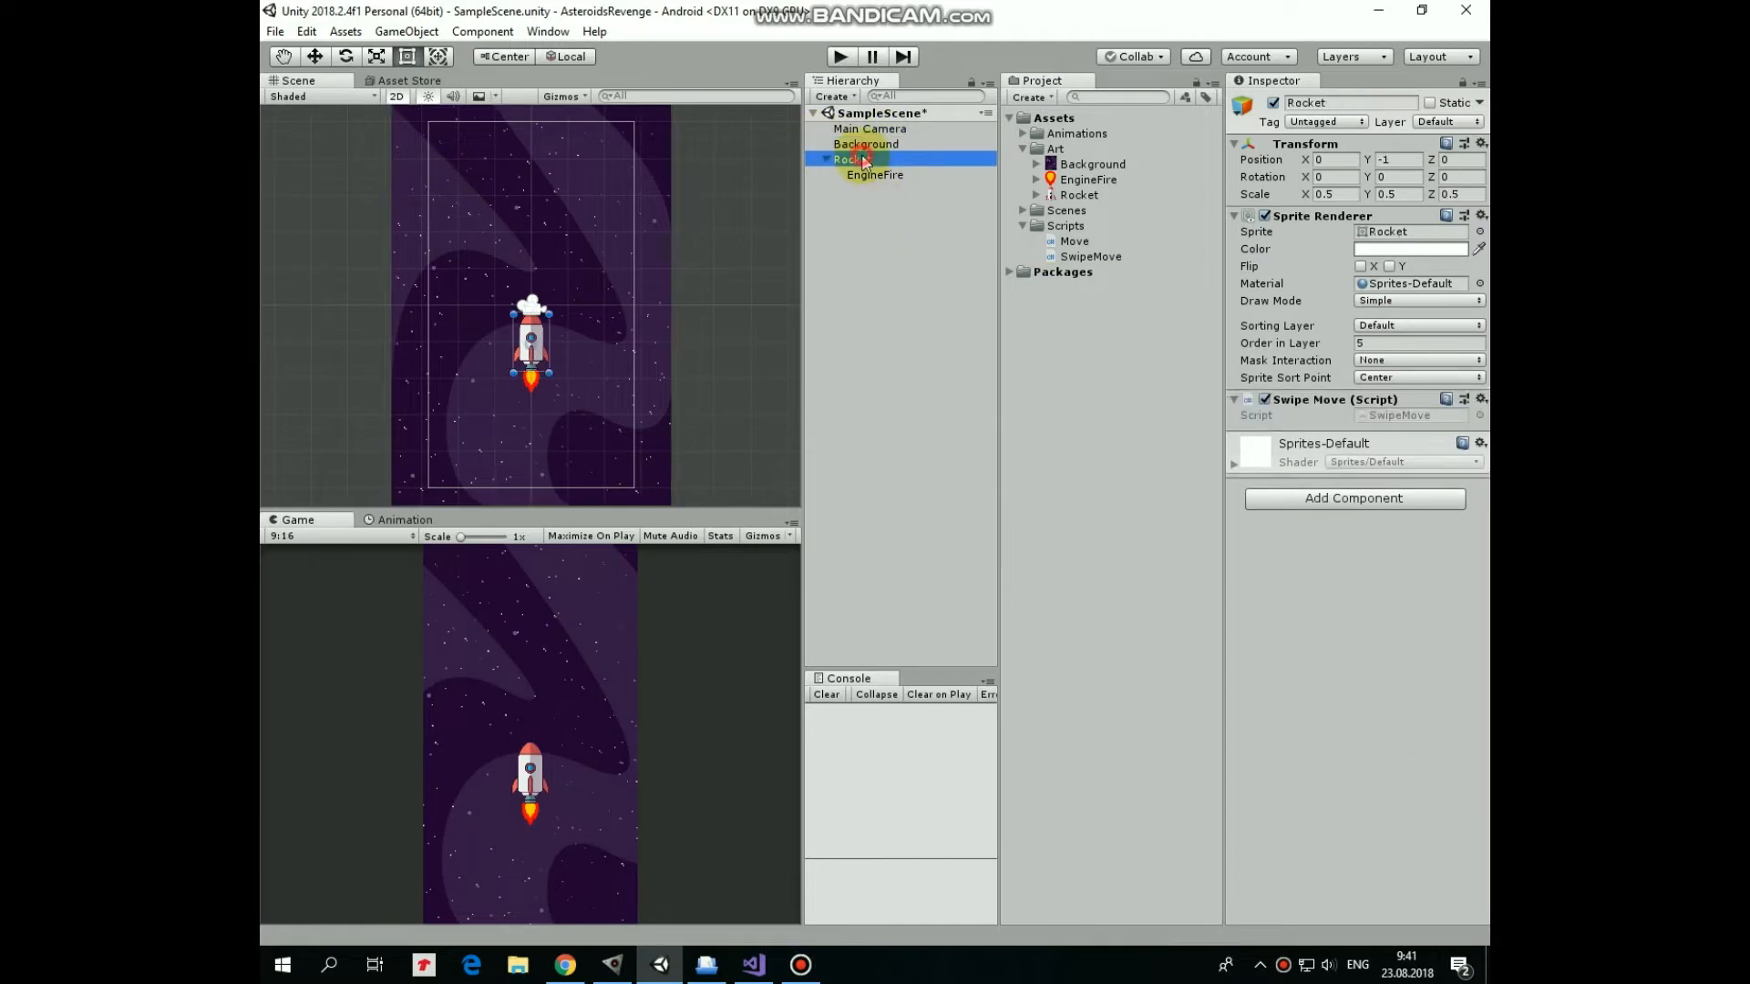
pyautogui.moveTo(893, 217)
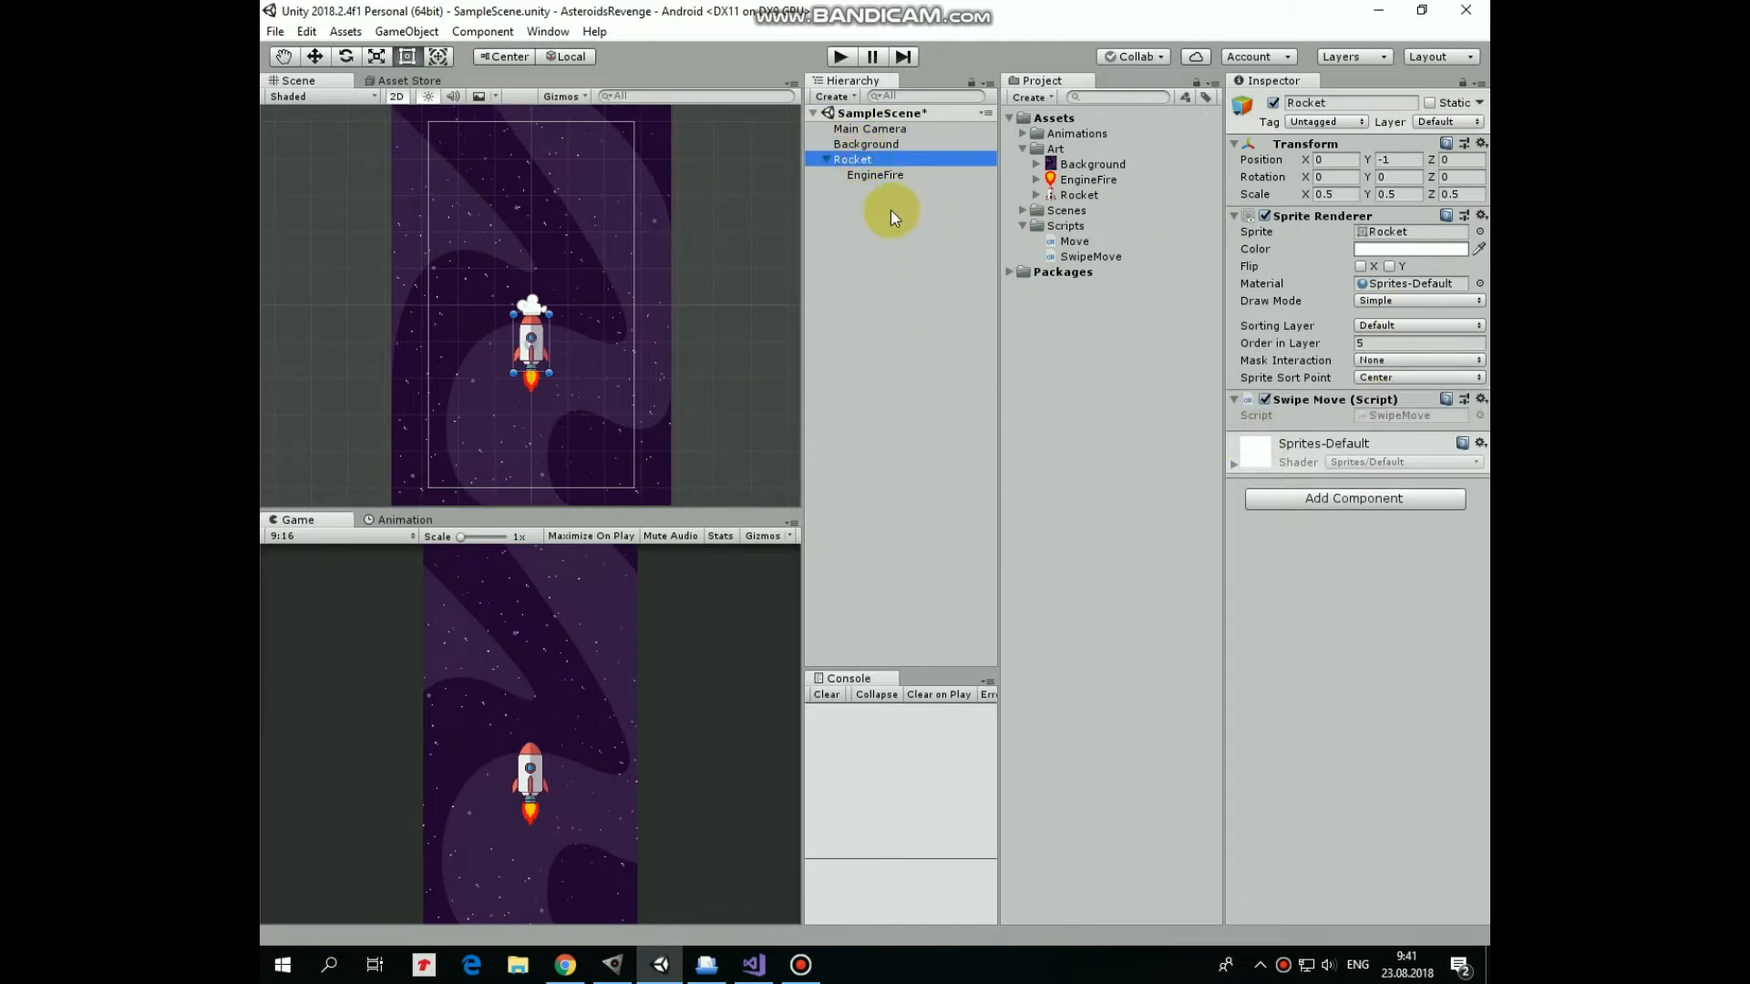
pyautogui.click(873, 175)
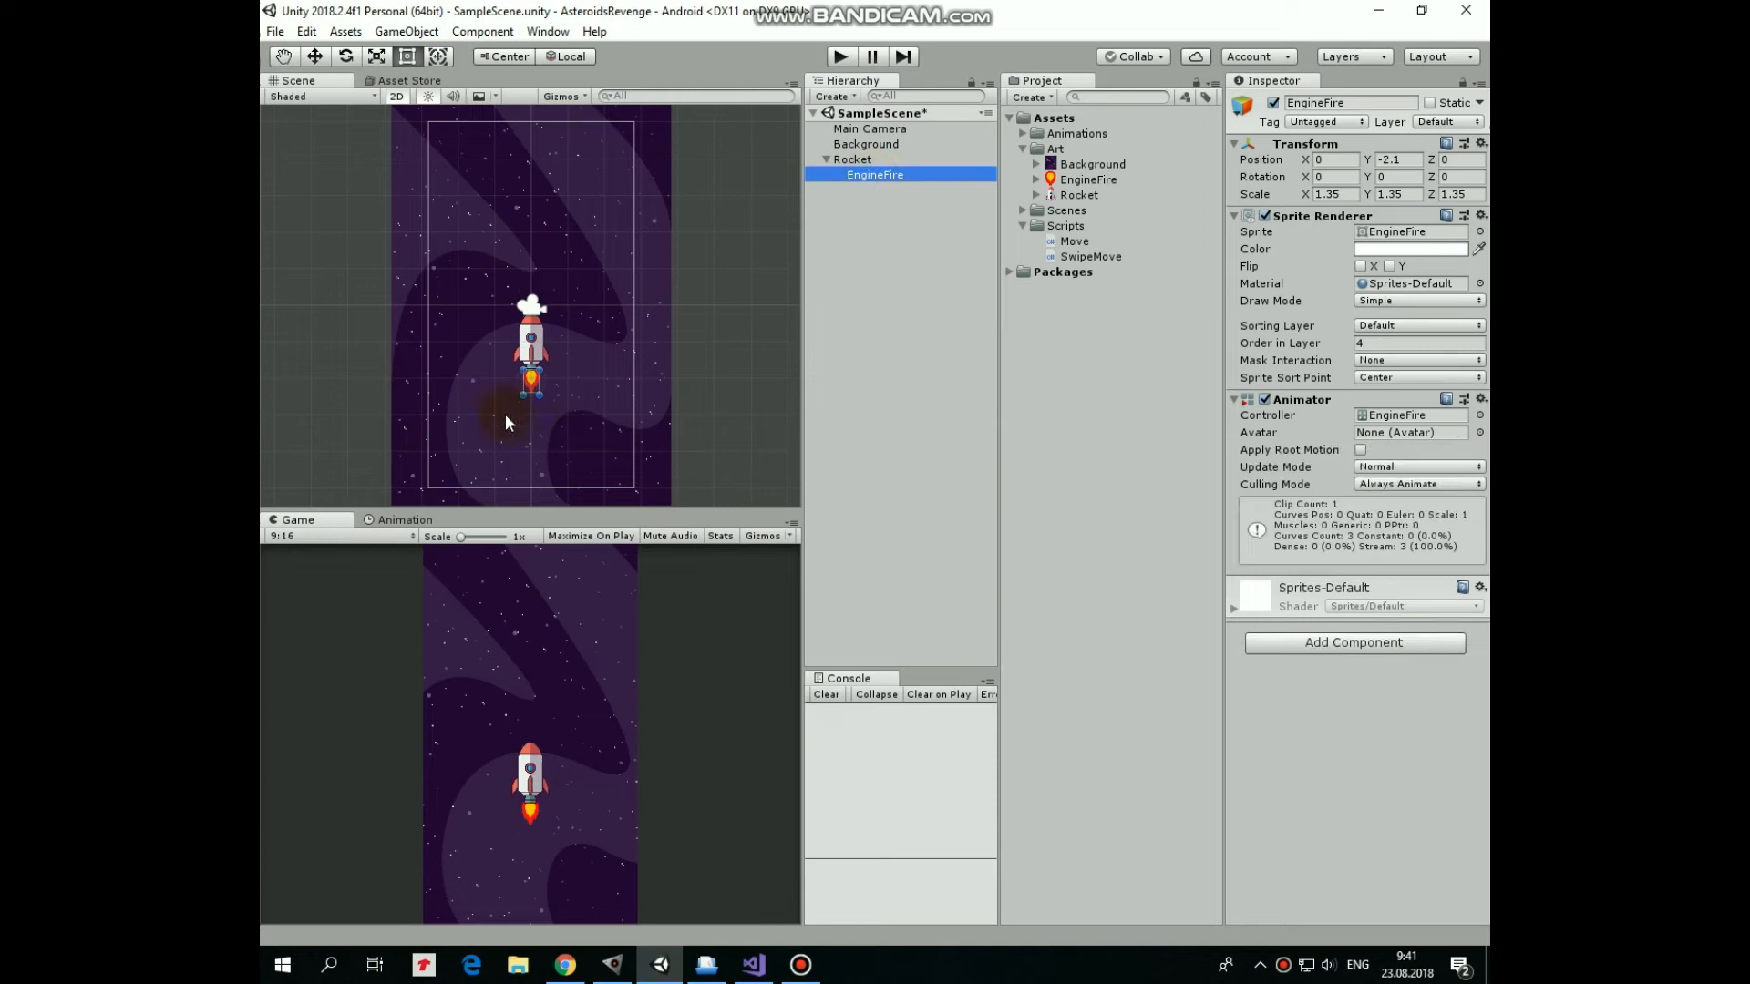
pyautogui.moveTo(899, 330)
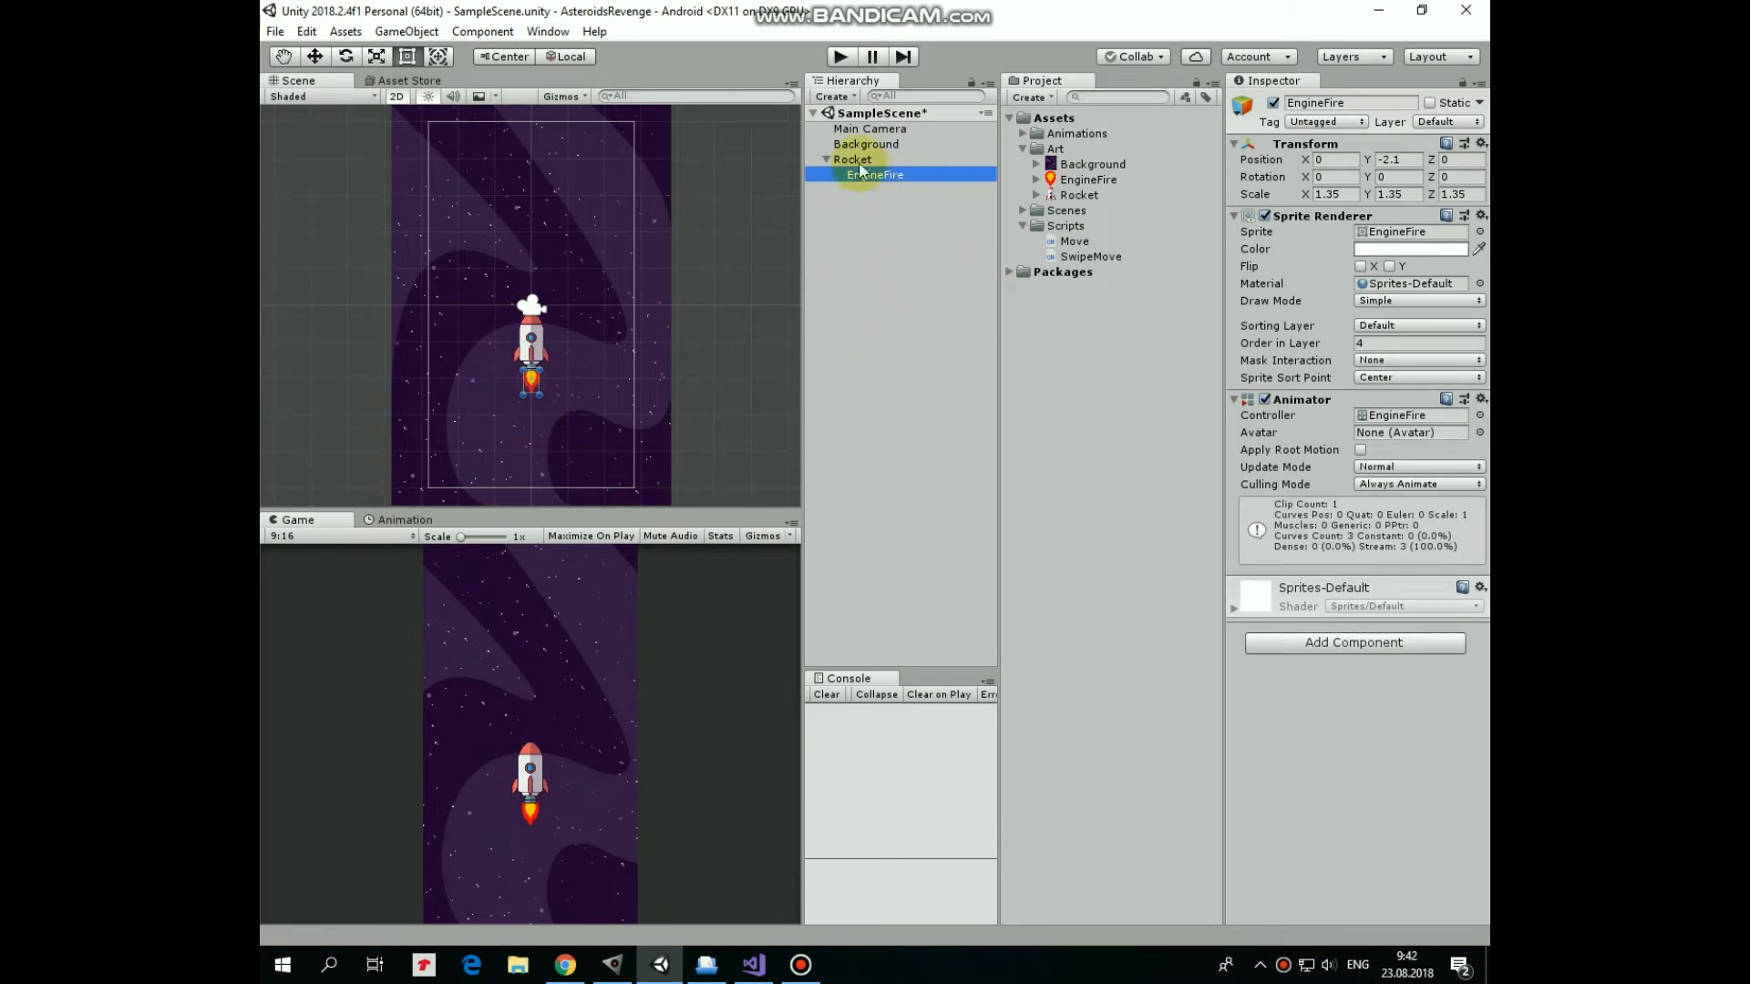
pyautogui.click(851, 159)
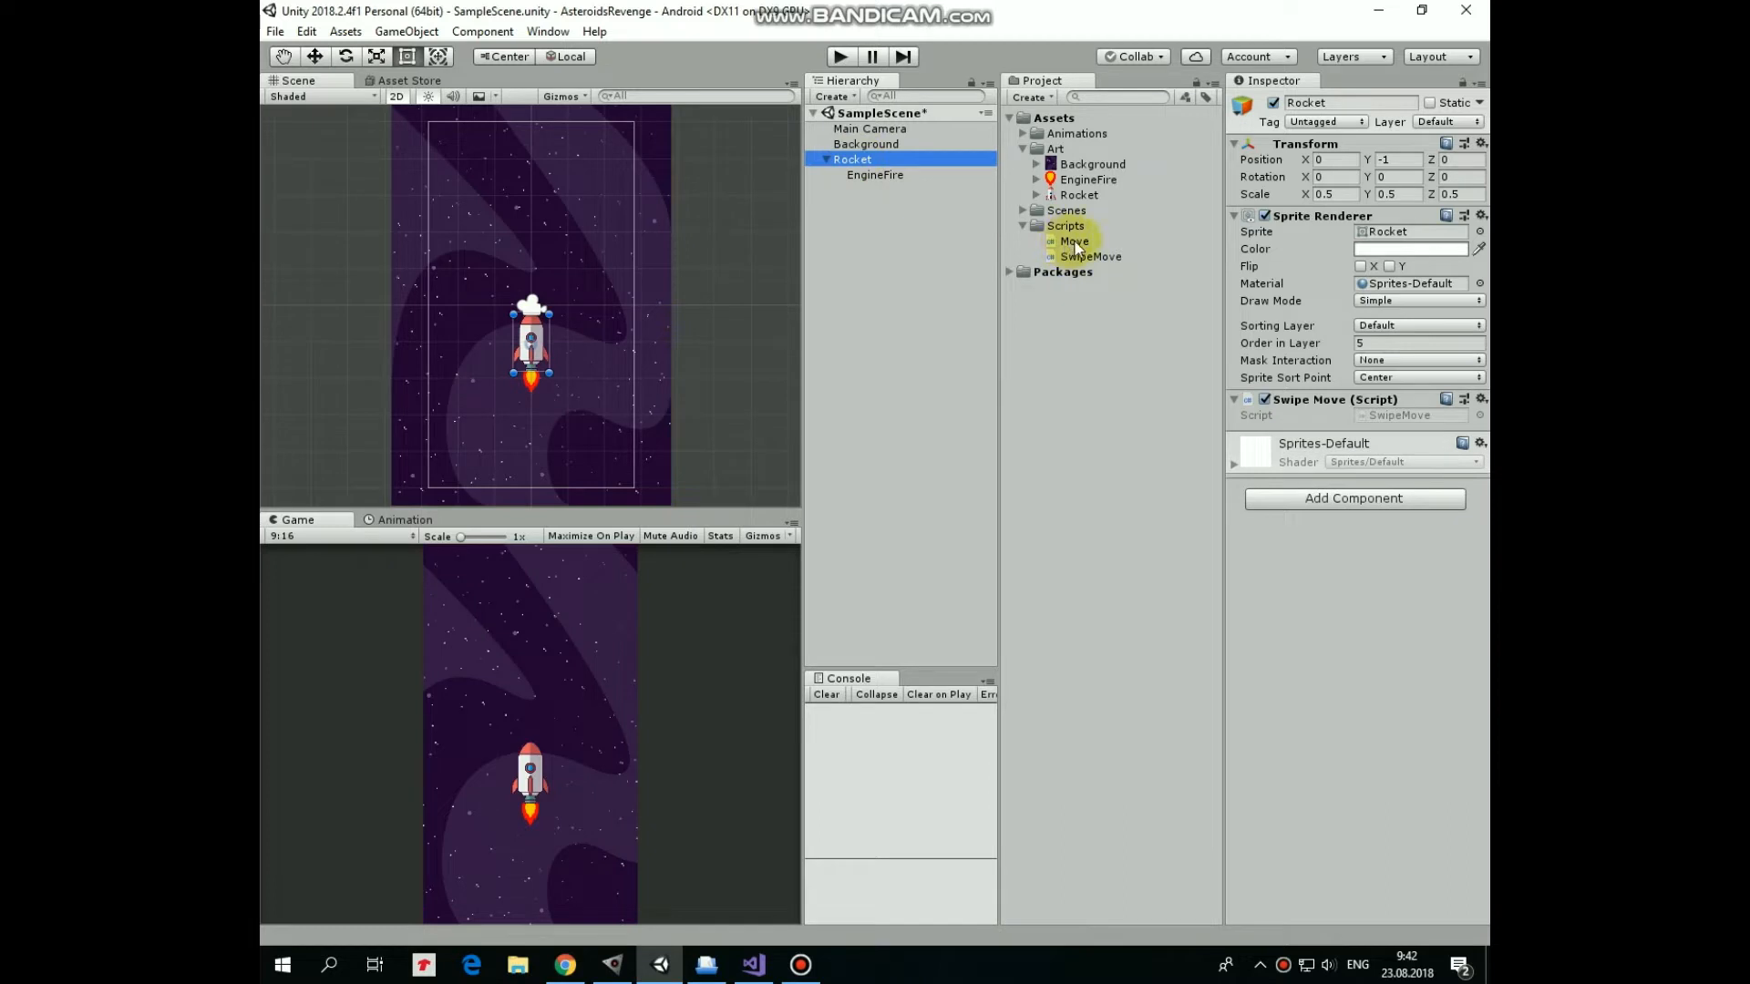
pyautogui.click(1090, 257)
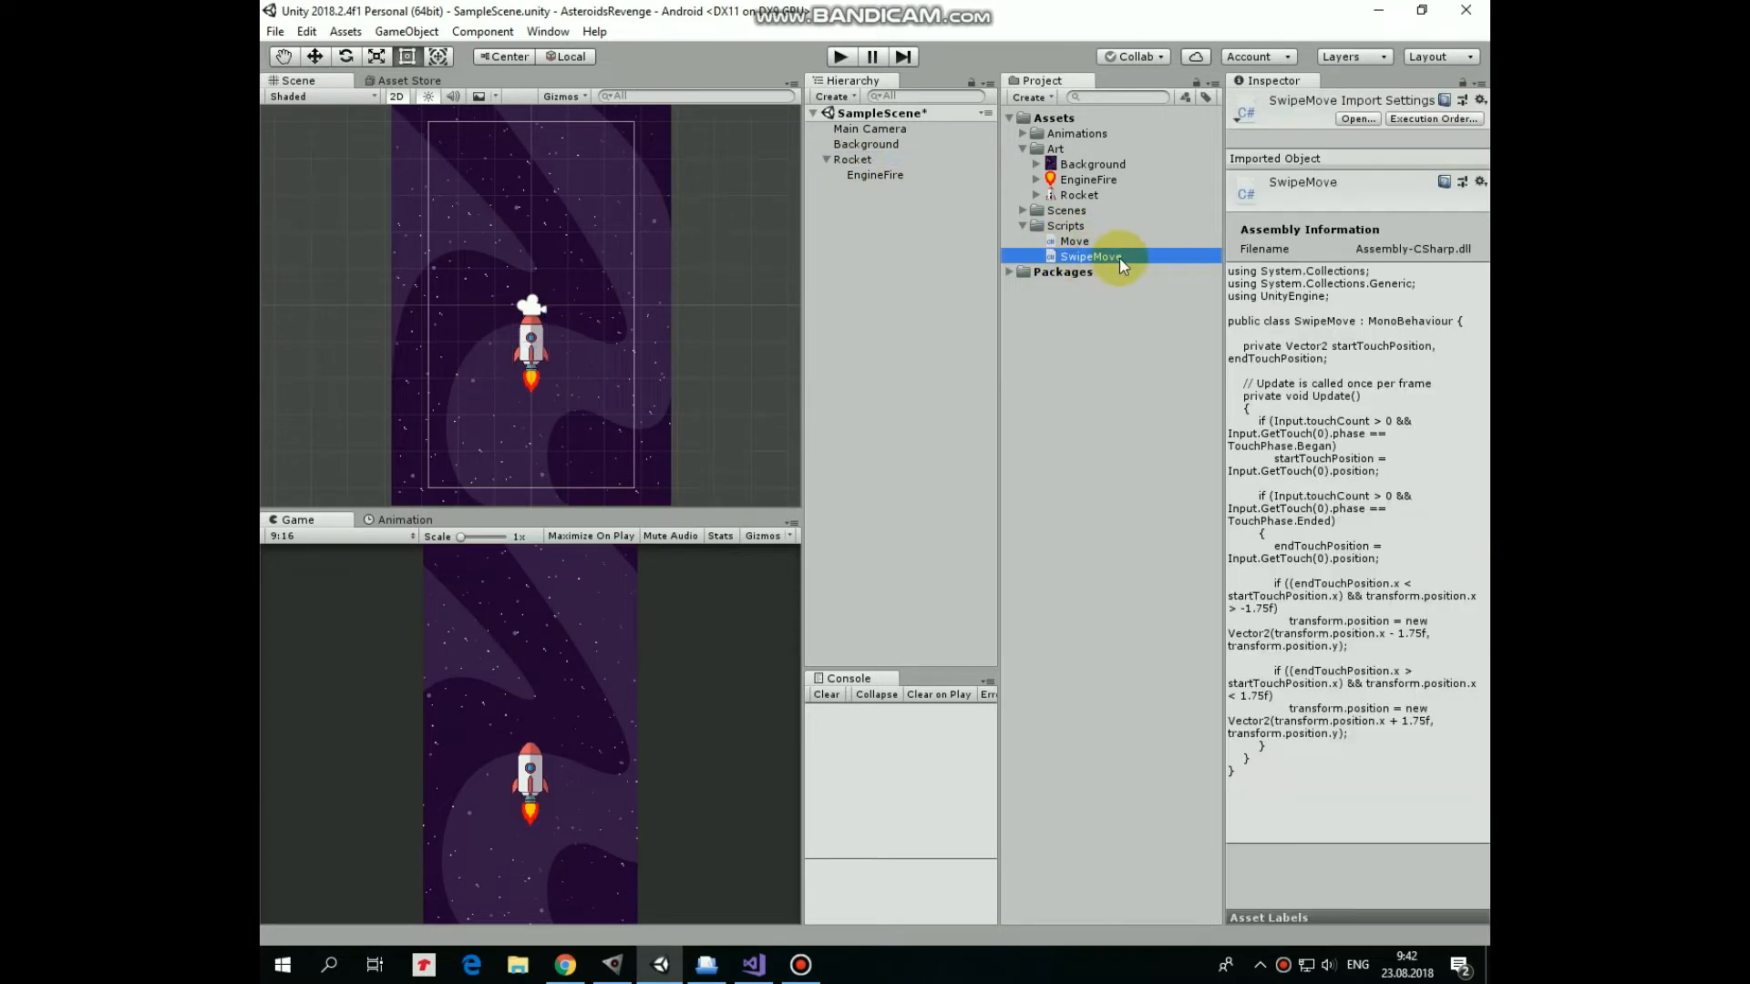
pyautogui.moveTo(756, 966)
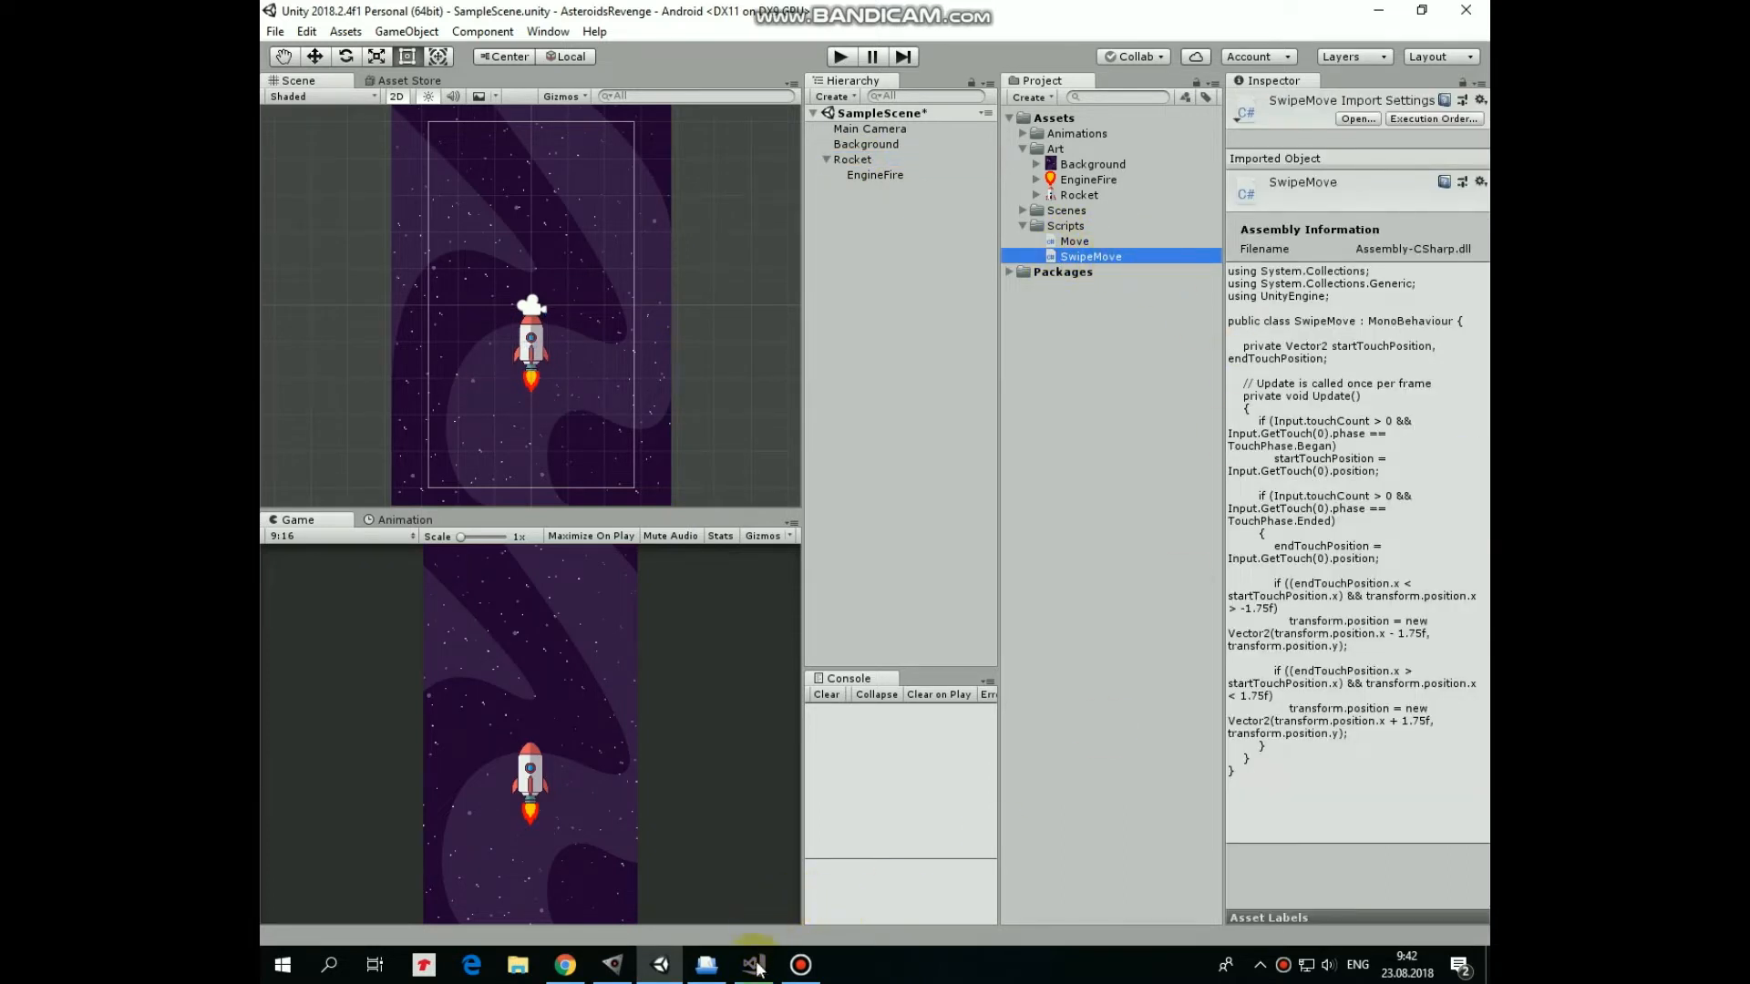
# Review the left/right move code in Visual Studio, then return to Unity showing the Rocket's Swipe Move component
pyautogui.click(755, 964)
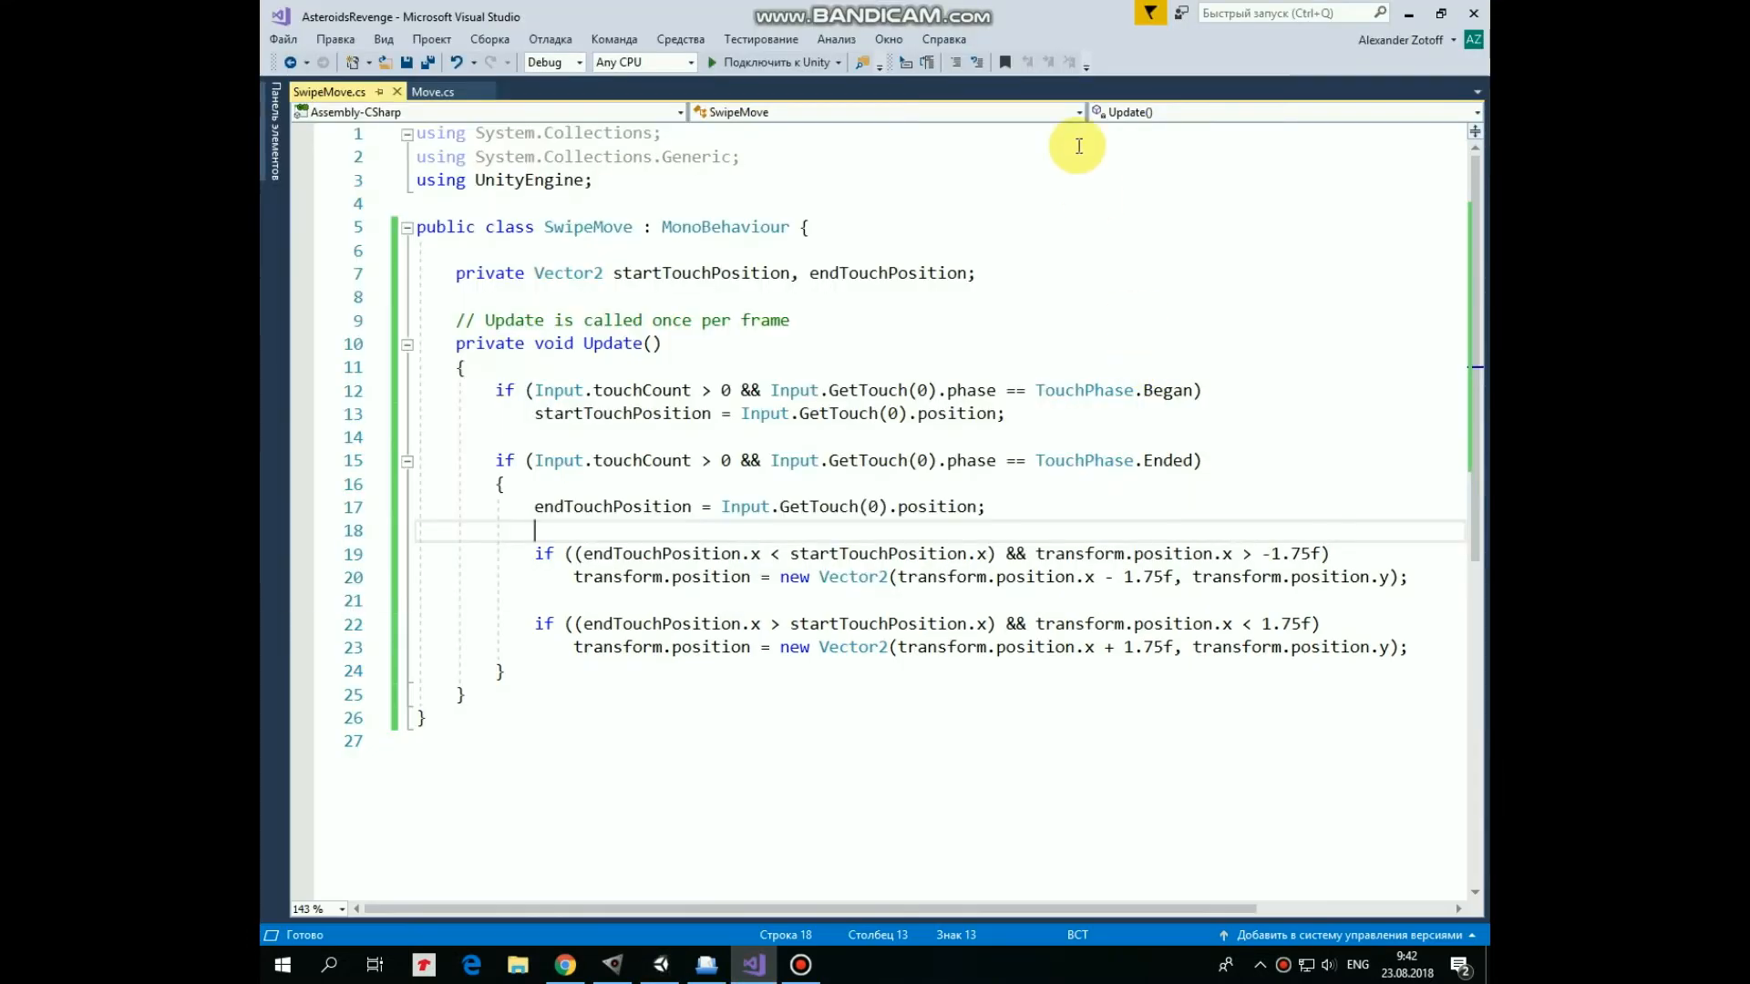
pyautogui.moveTo(663, 273)
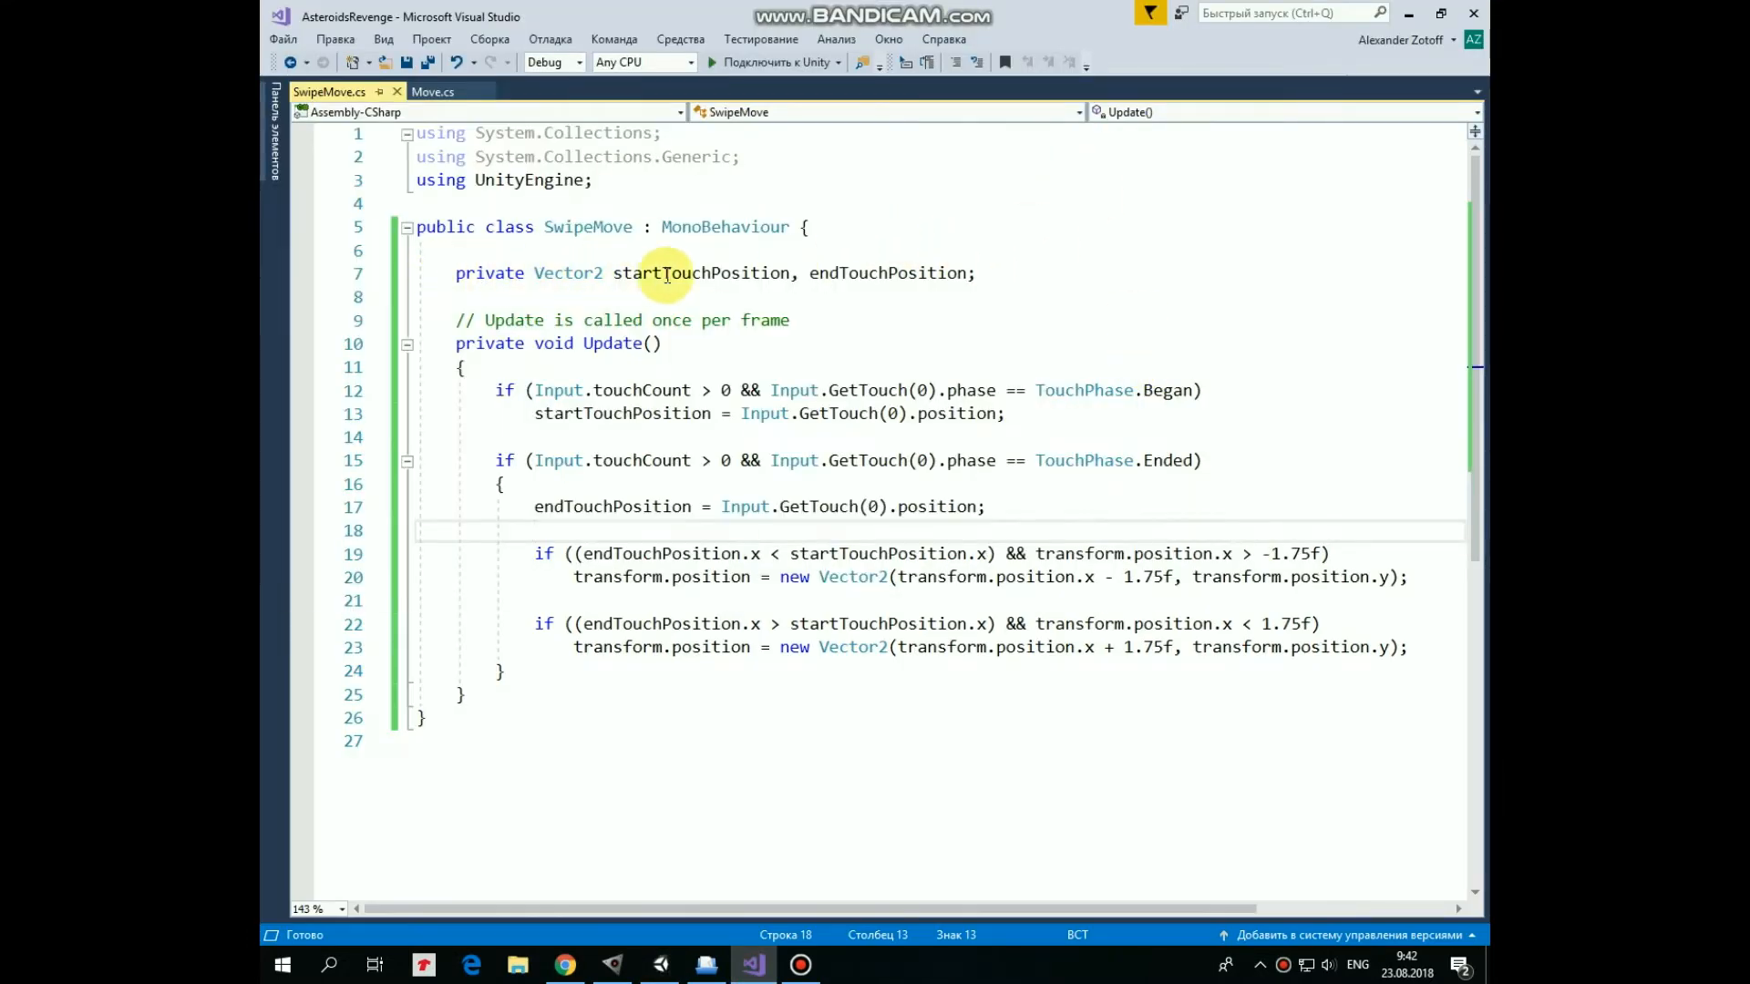
pyautogui.moveTo(837, 314)
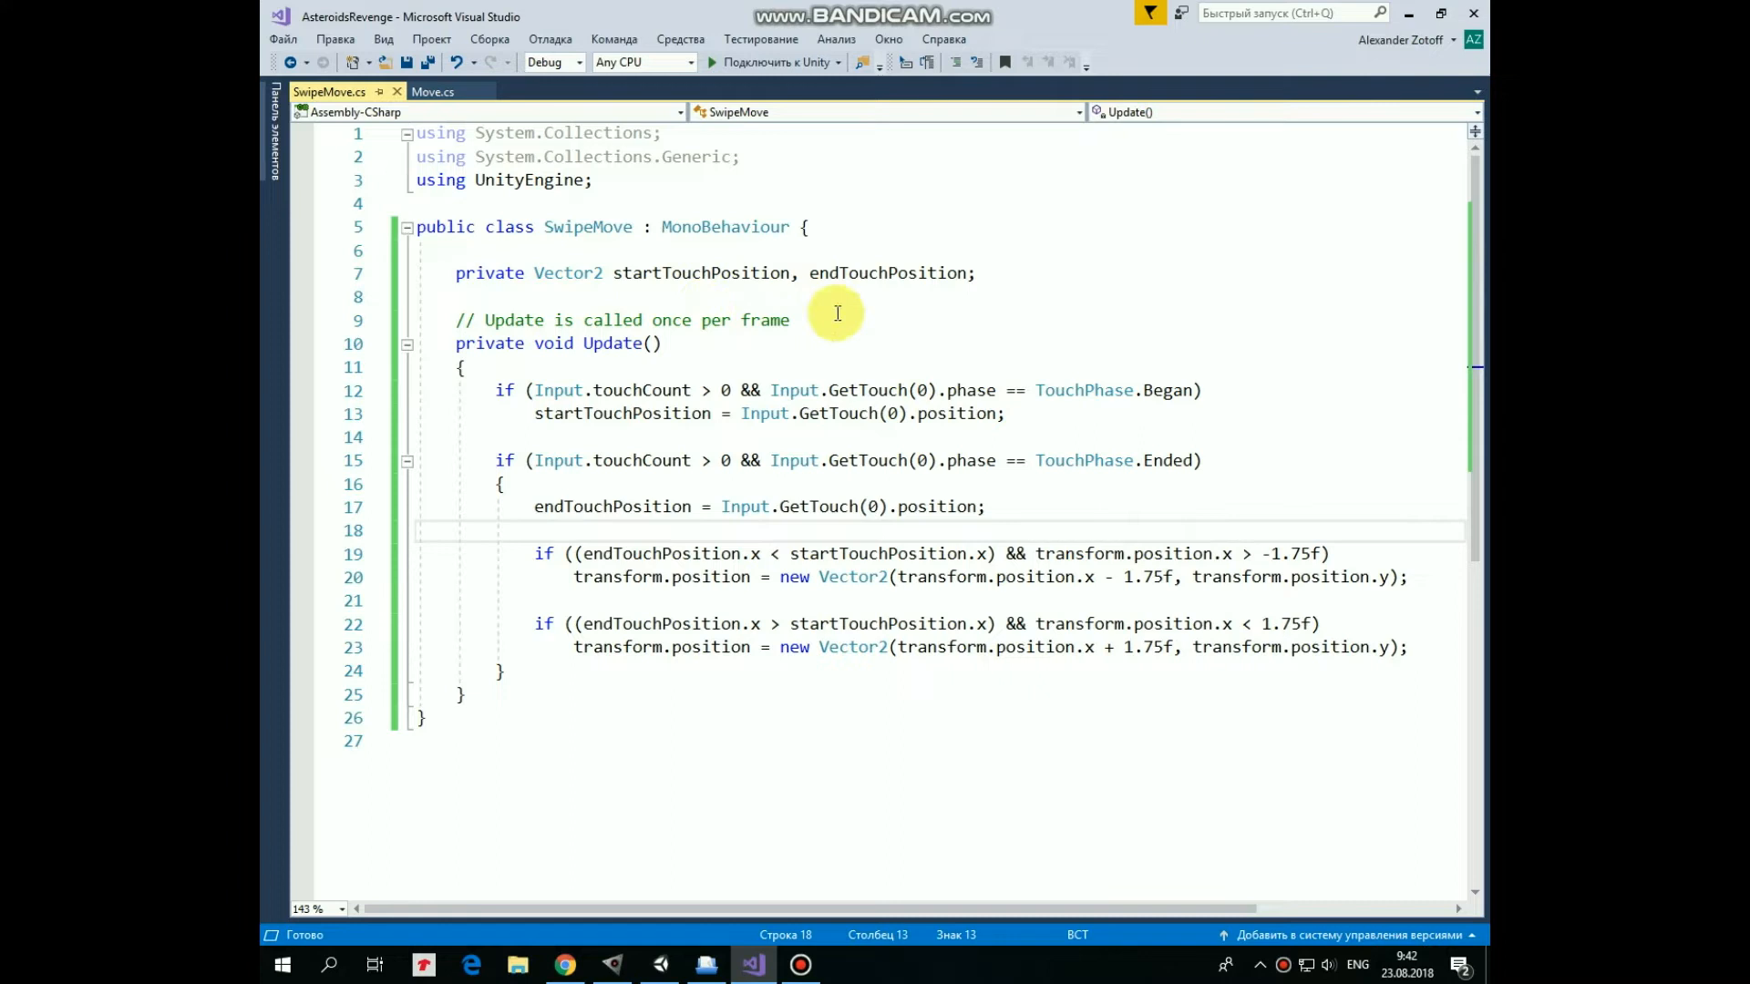
pyautogui.moveTo(1135, 314)
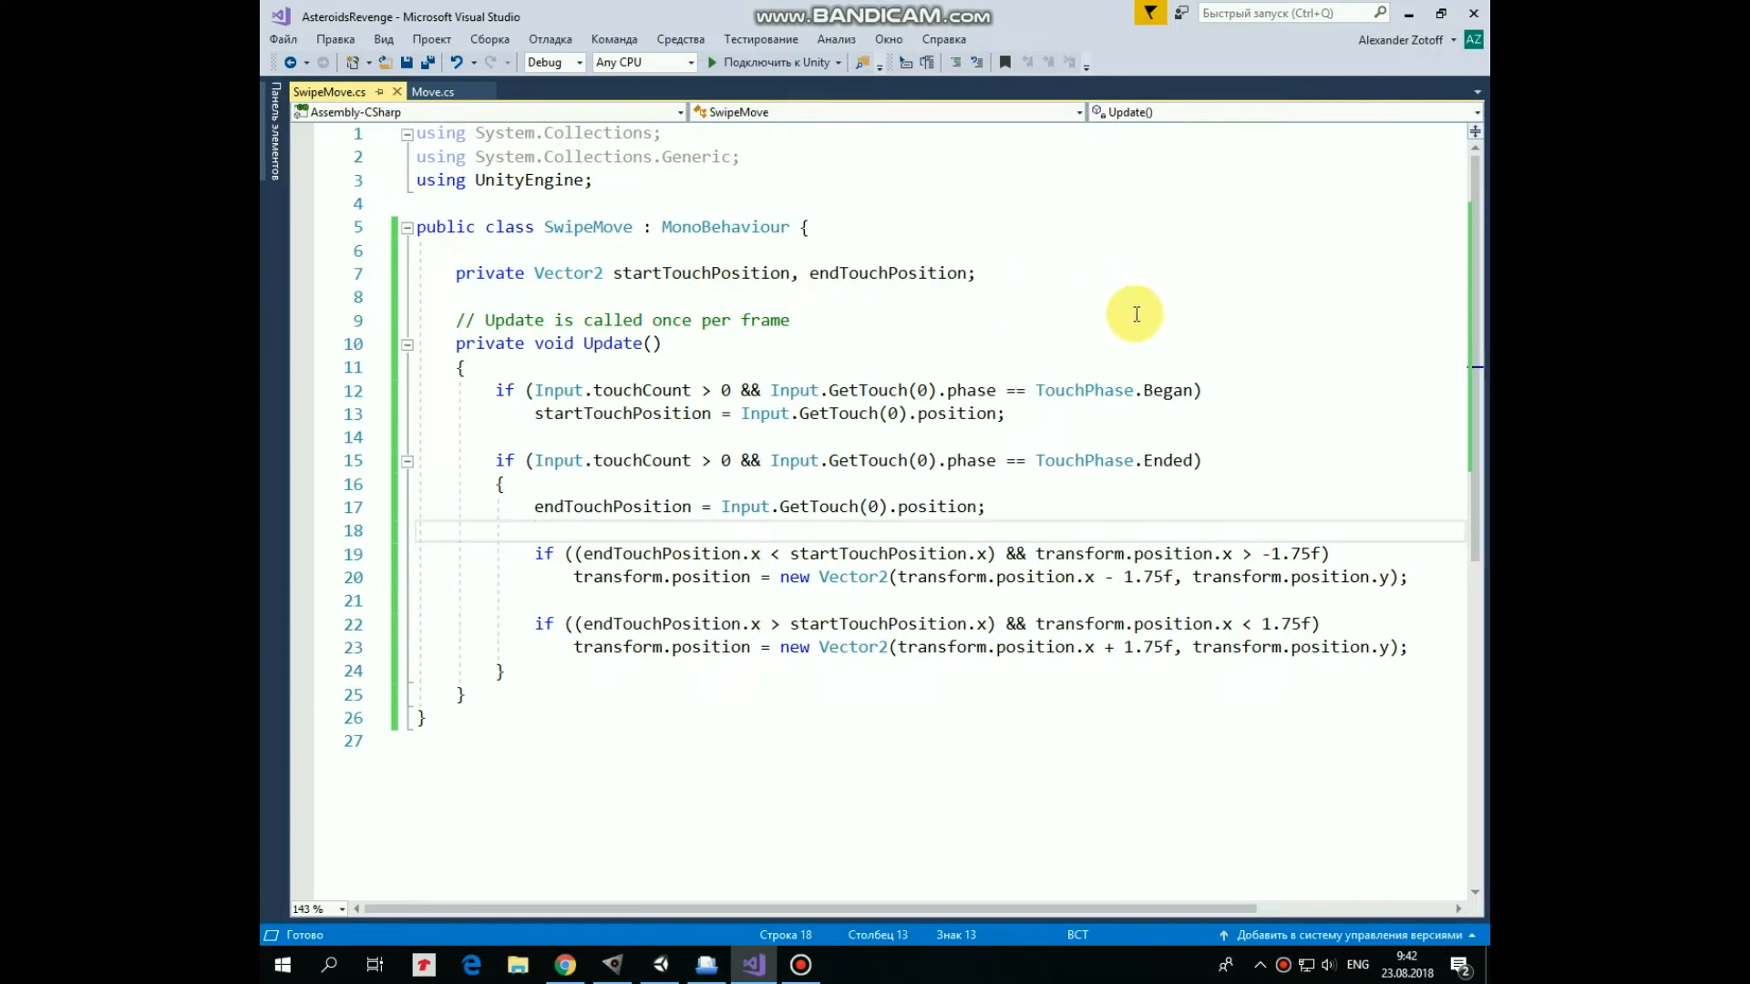
pyautogui.moveTo(521, 694)
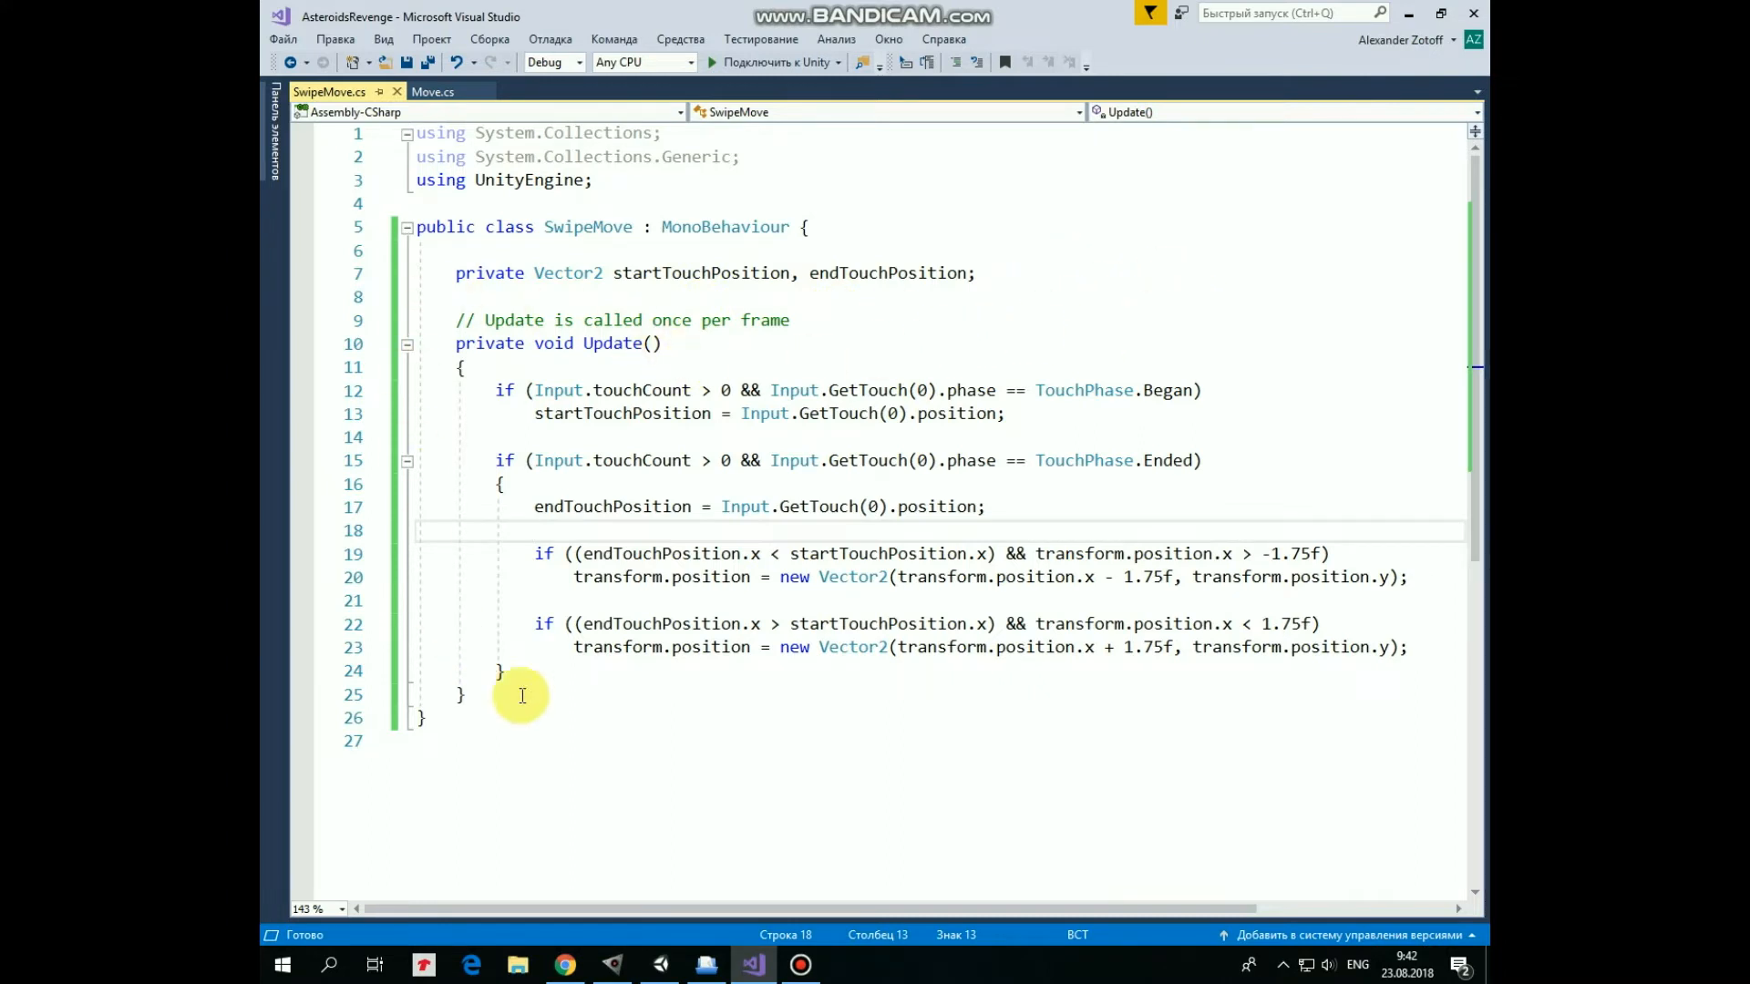
pyautogui.moveTo(741, 339)
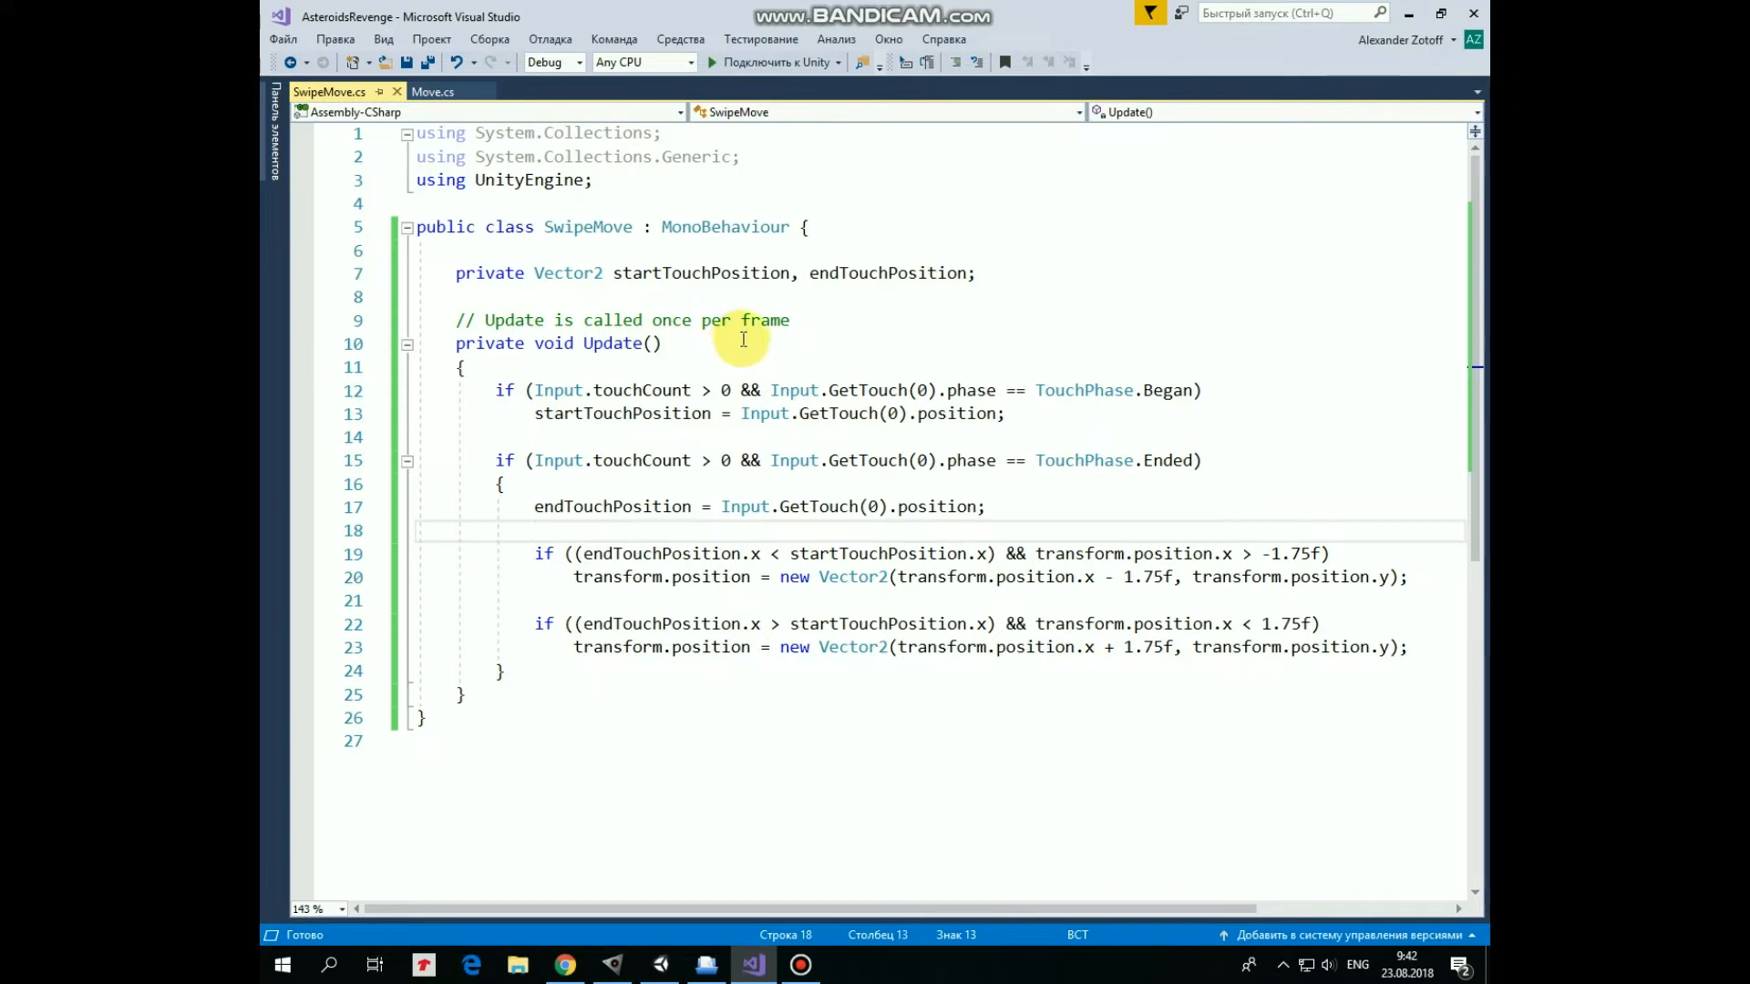
pyautogui.moveTo(707, 370)
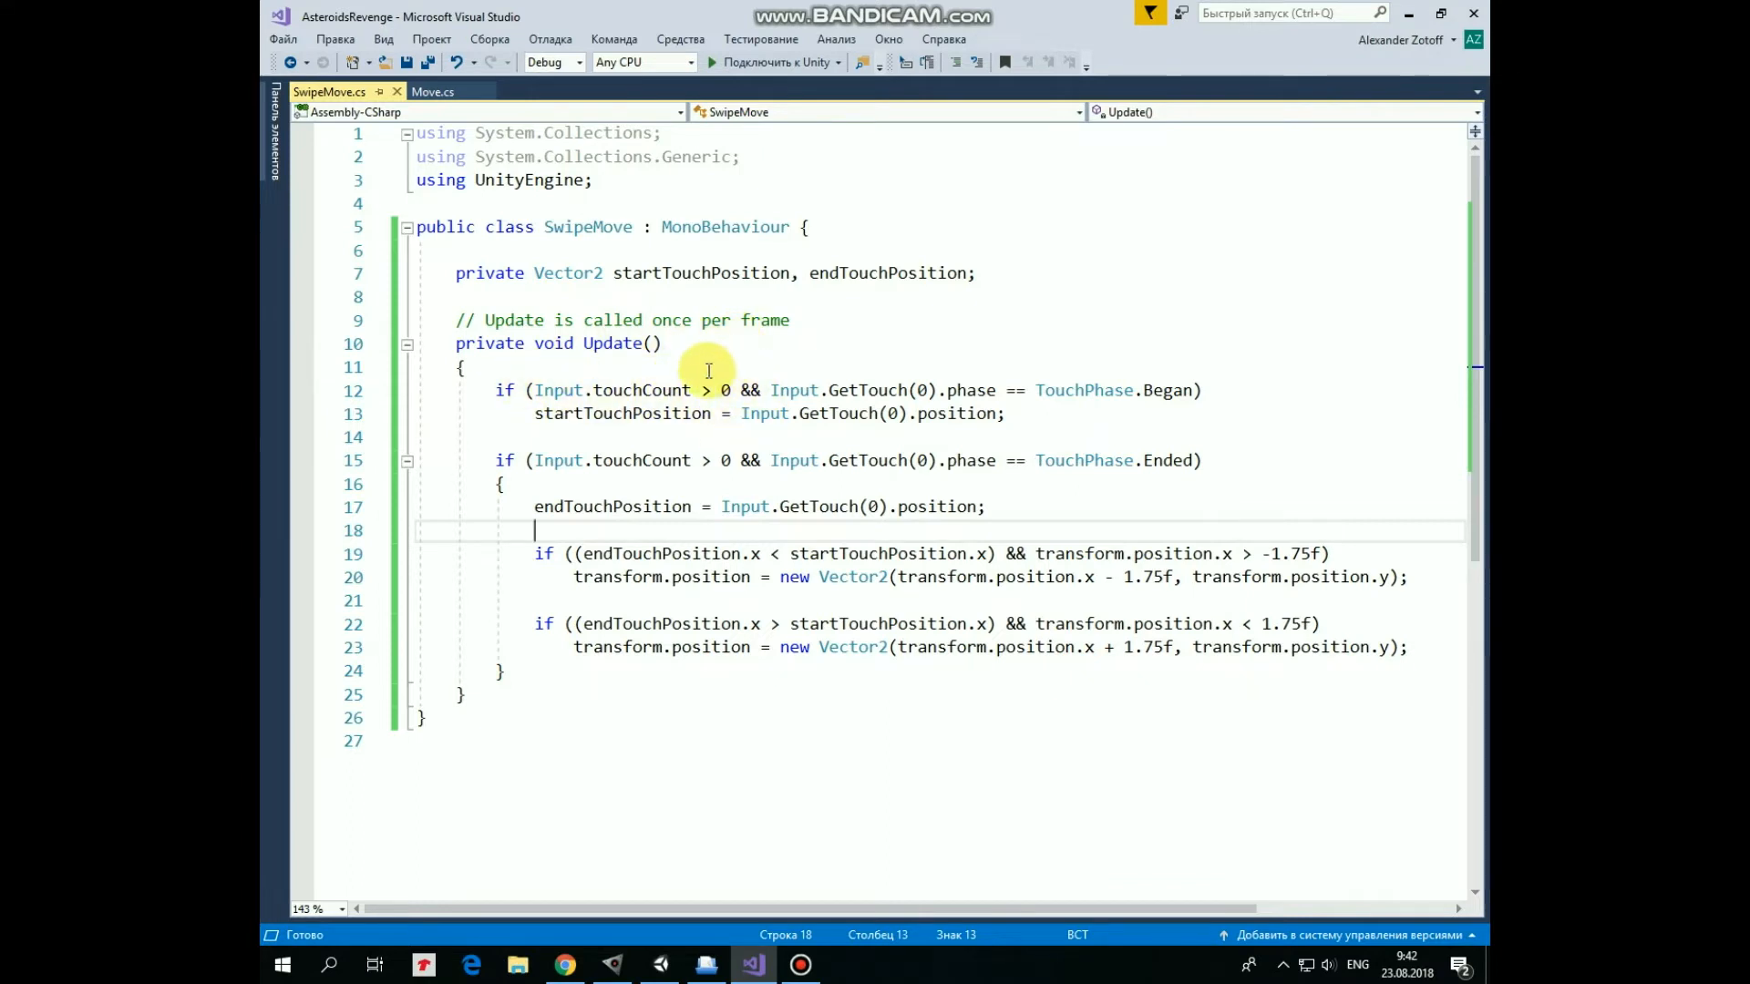
pyautogui.moveTo(1139, 424)
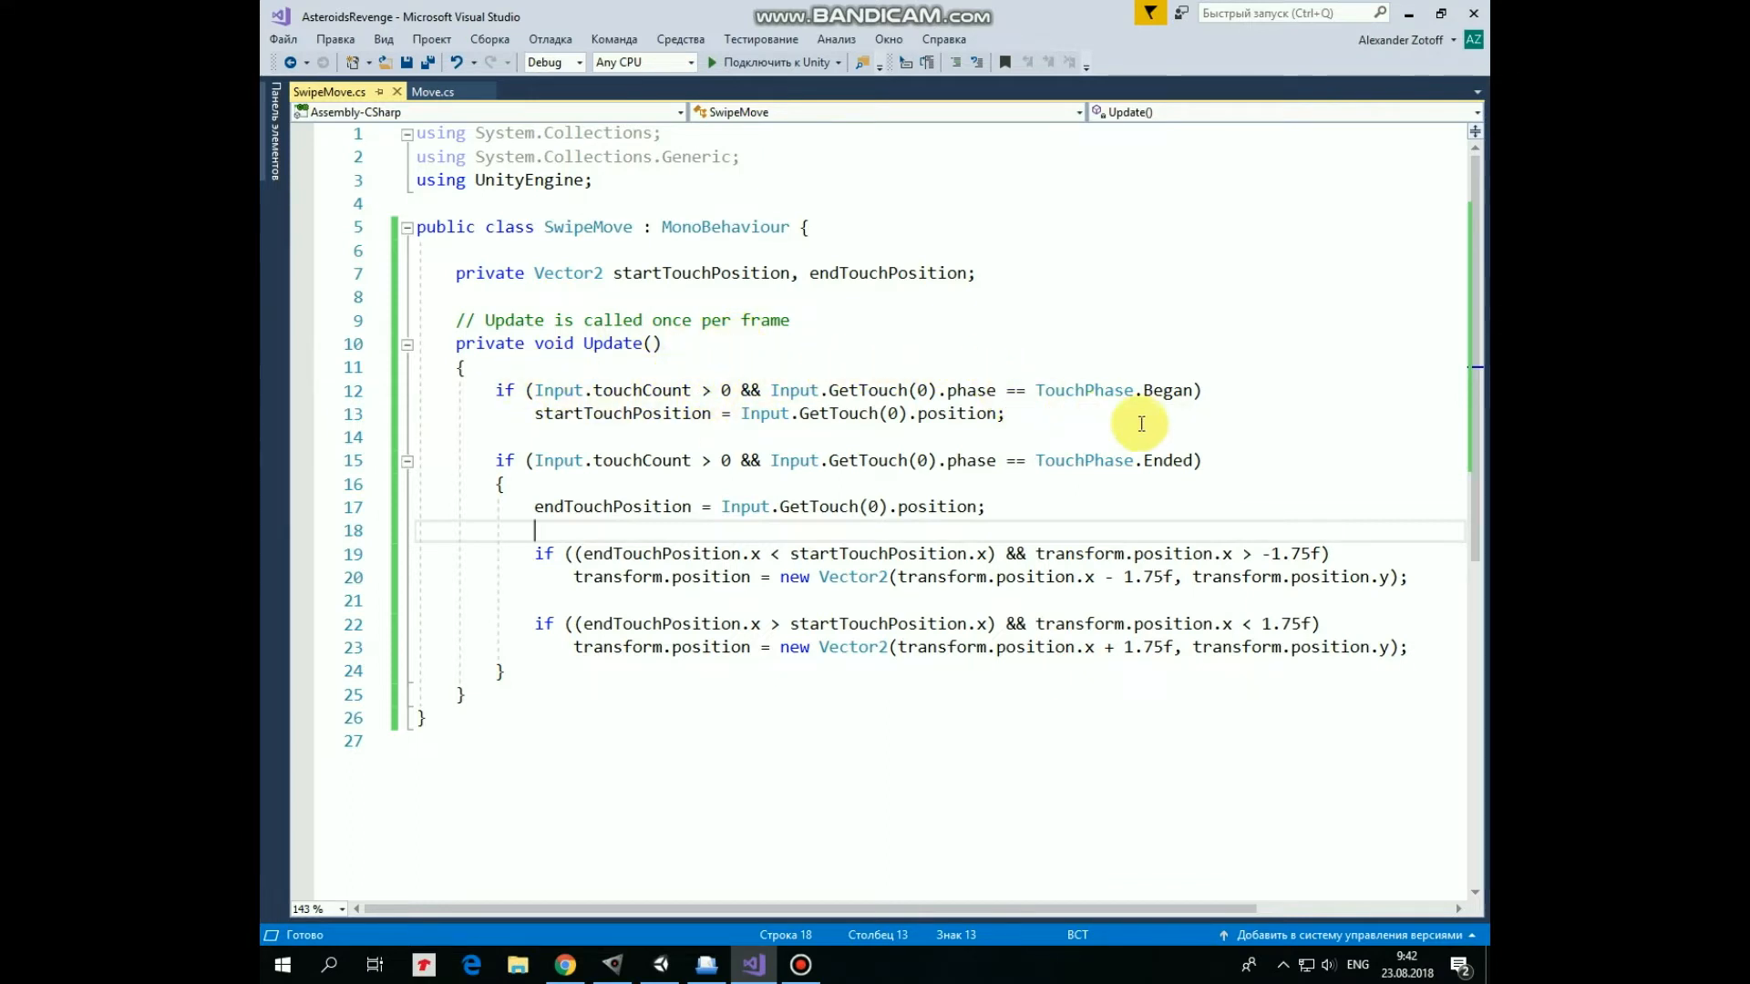
pyautogui.moveTo(1323, 324)
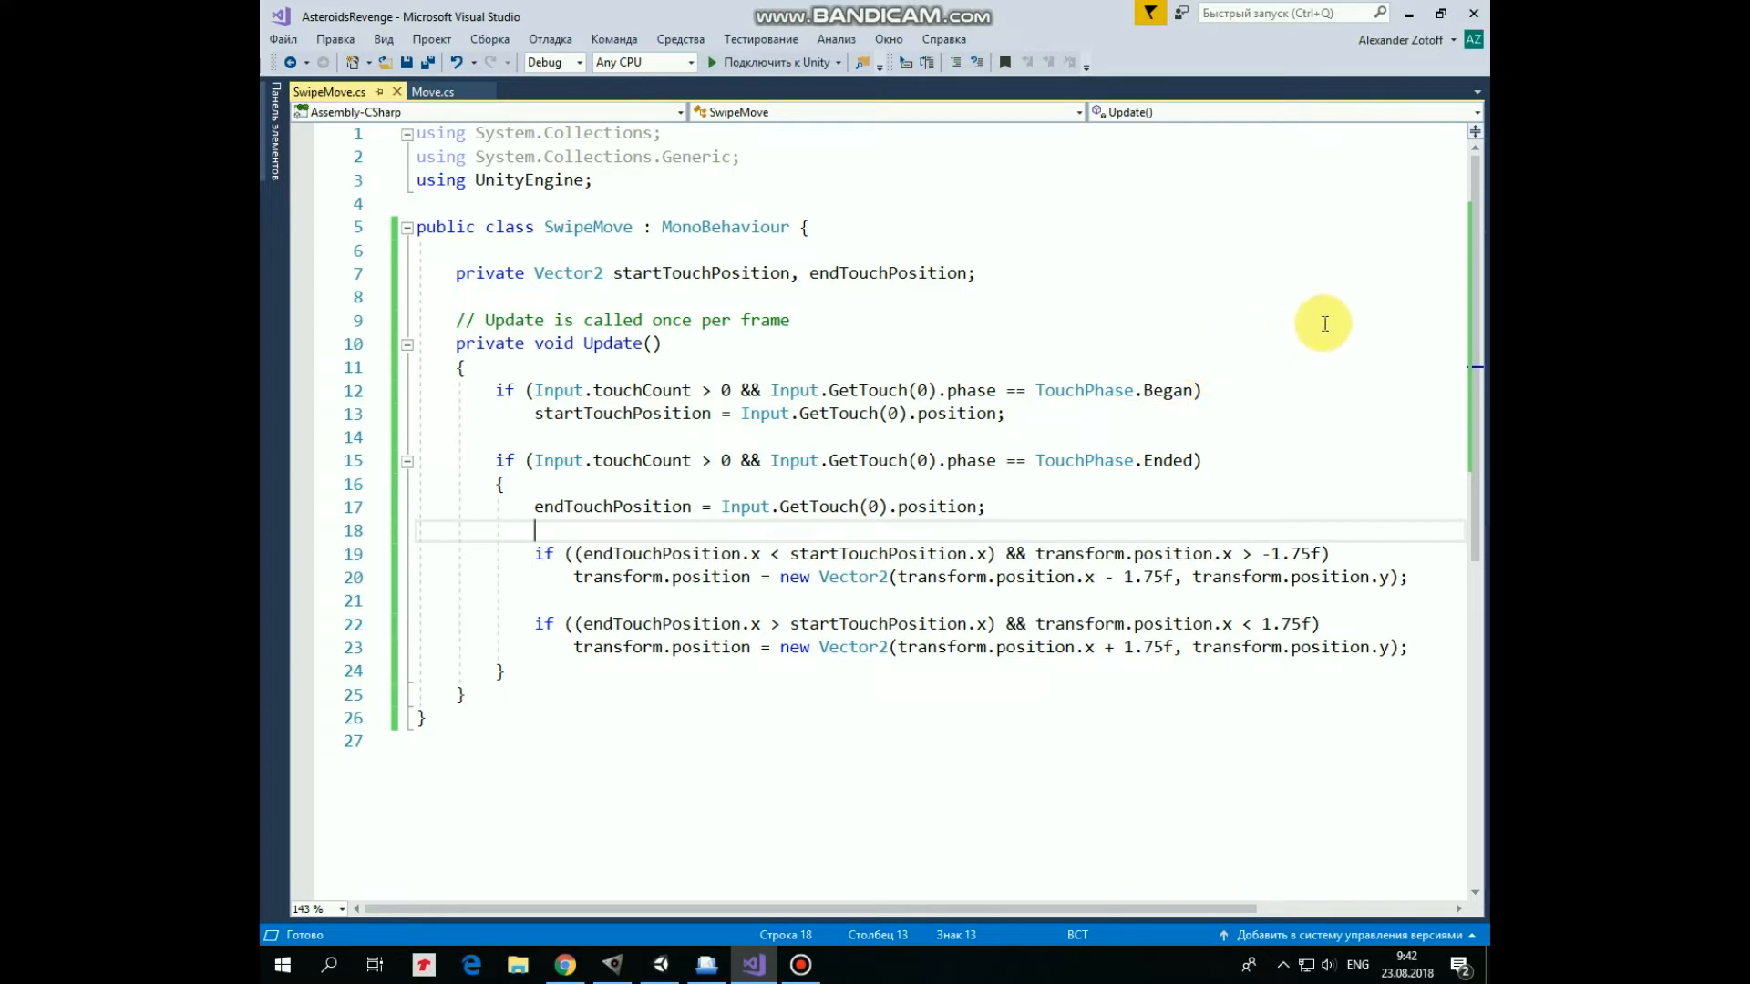
pyautogui.moveTo(962, 414)
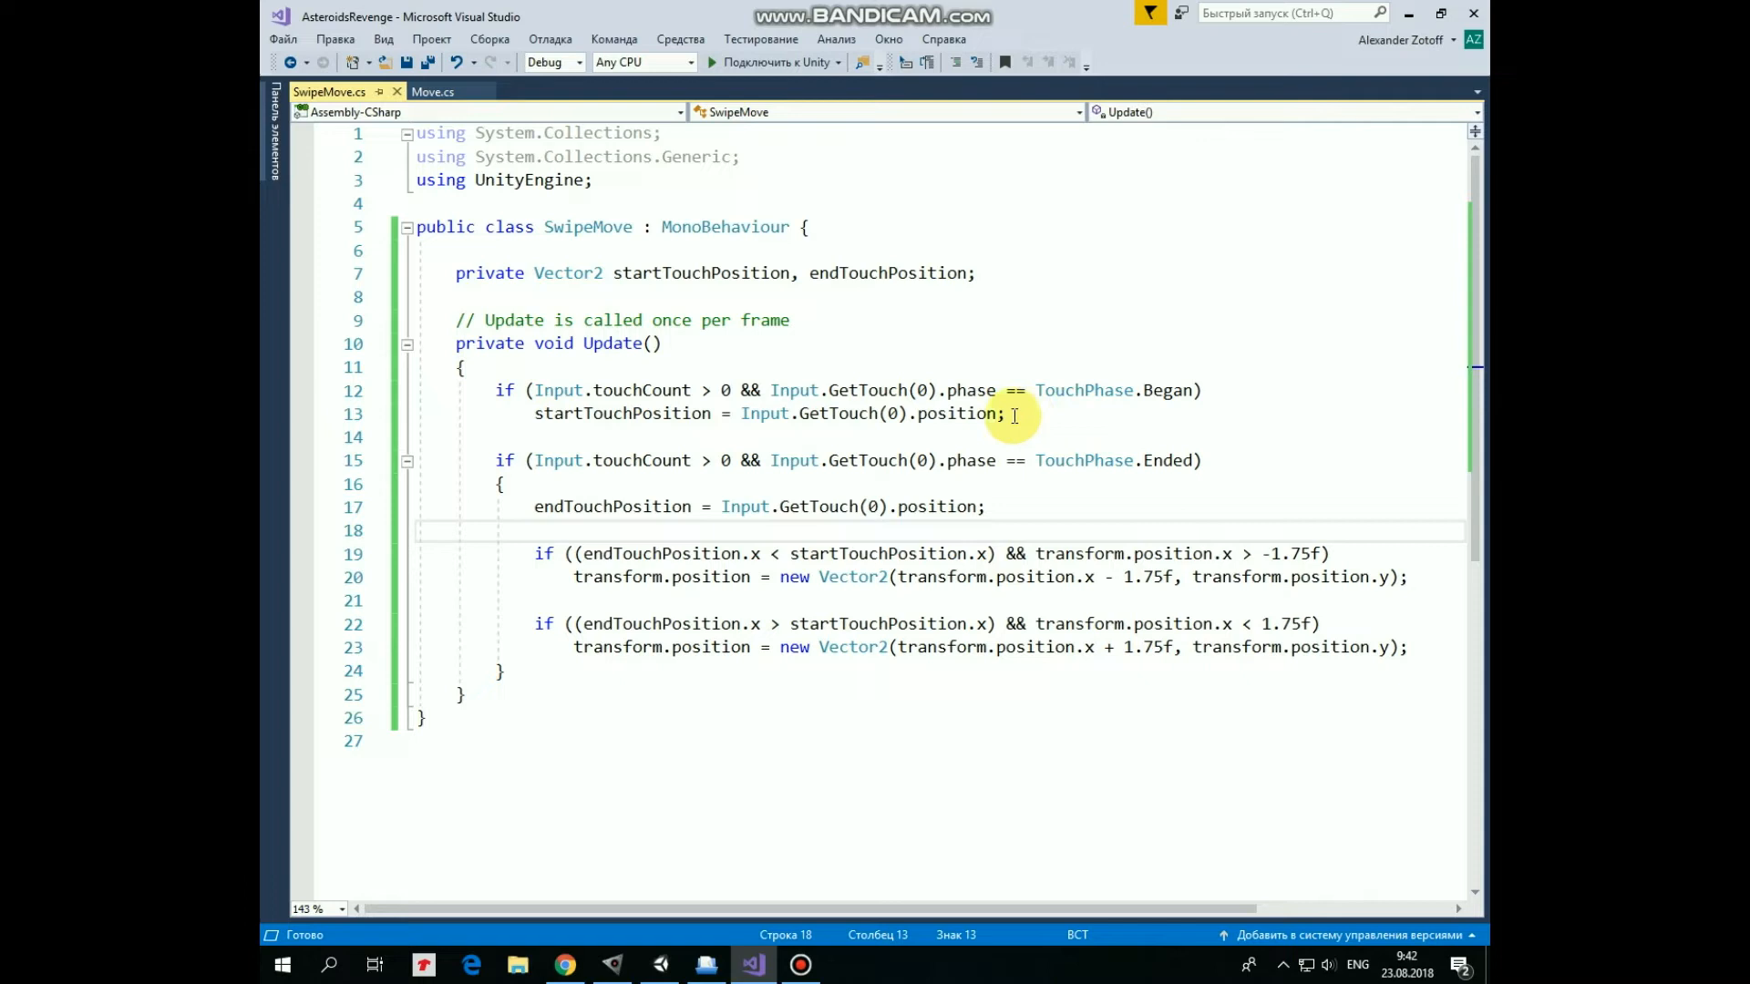
pyautogui.moveTo(843, 496)
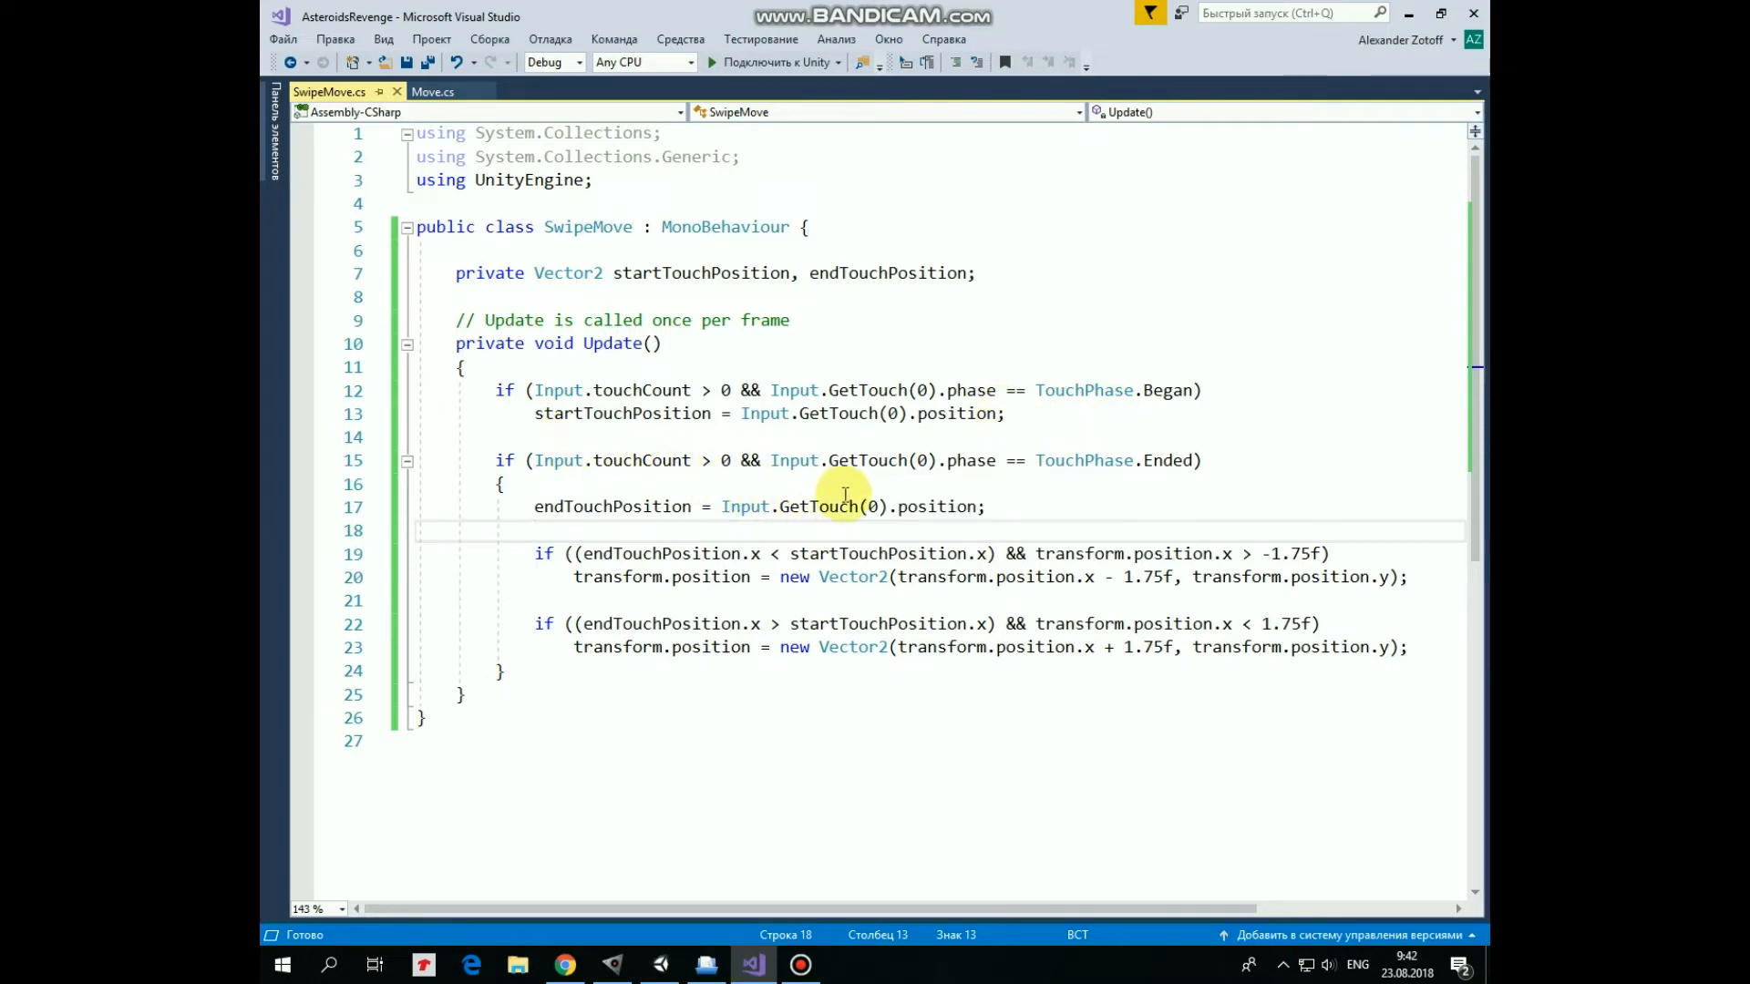
pyautogui.moveTo(814, 481)
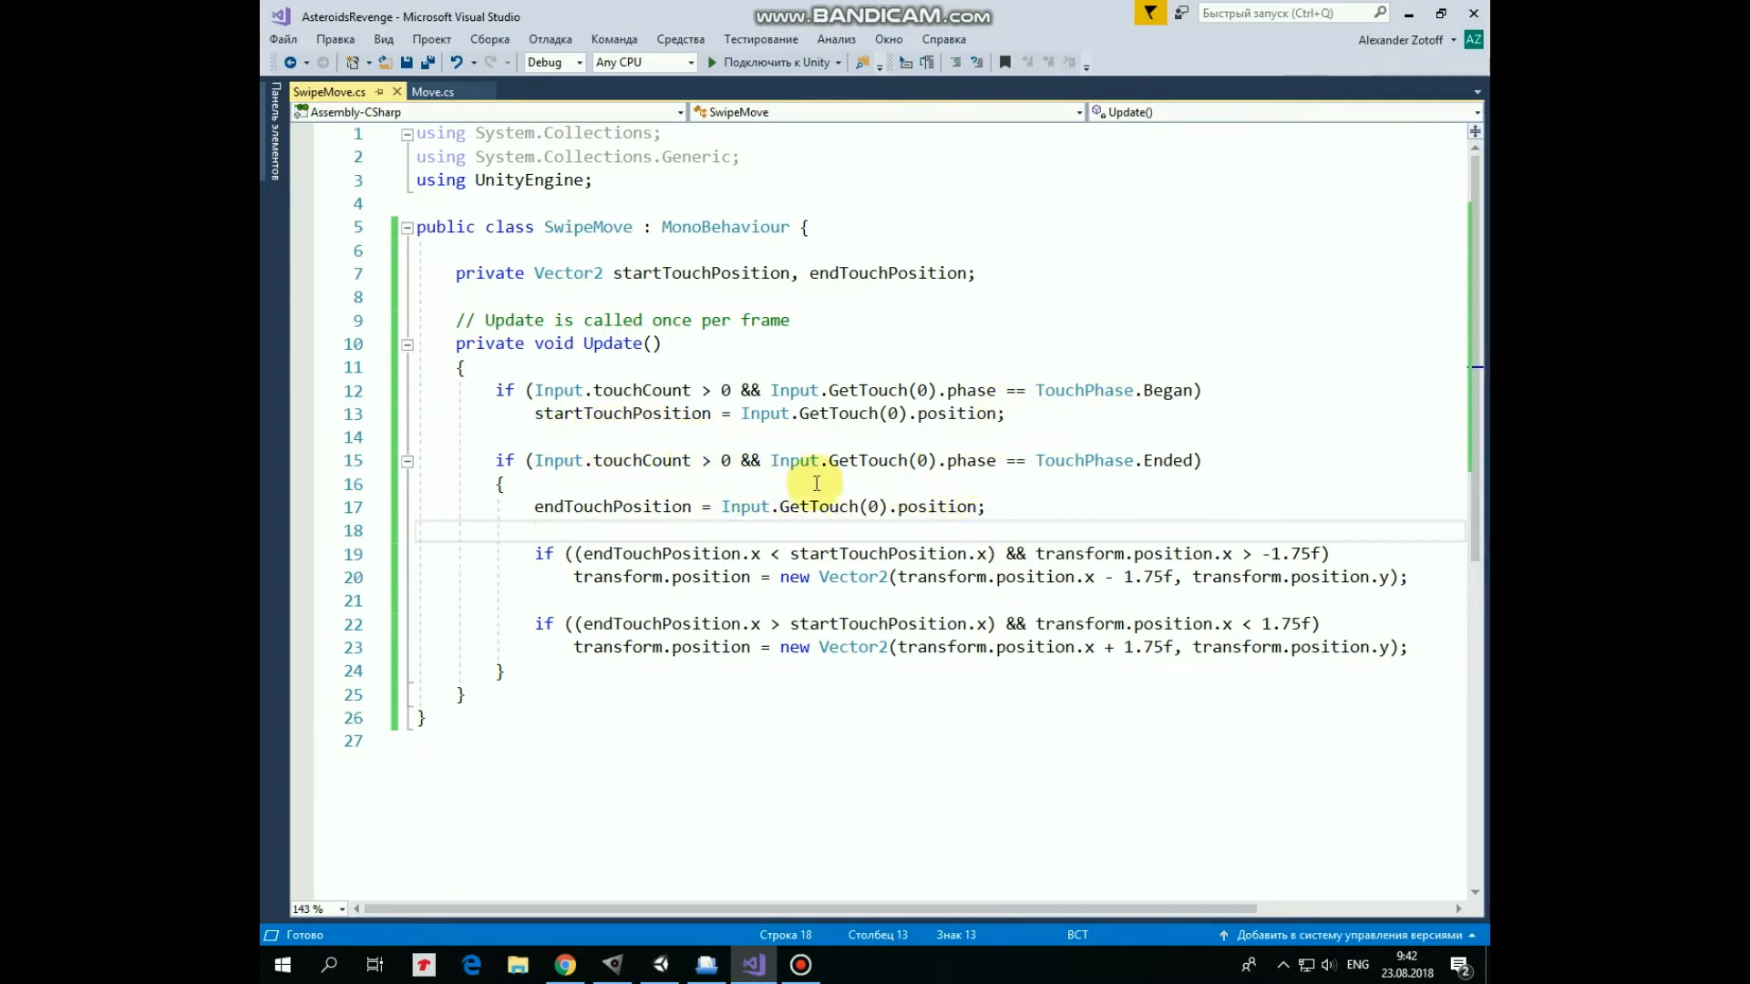
pyautogui.moveTo(1115, 426)
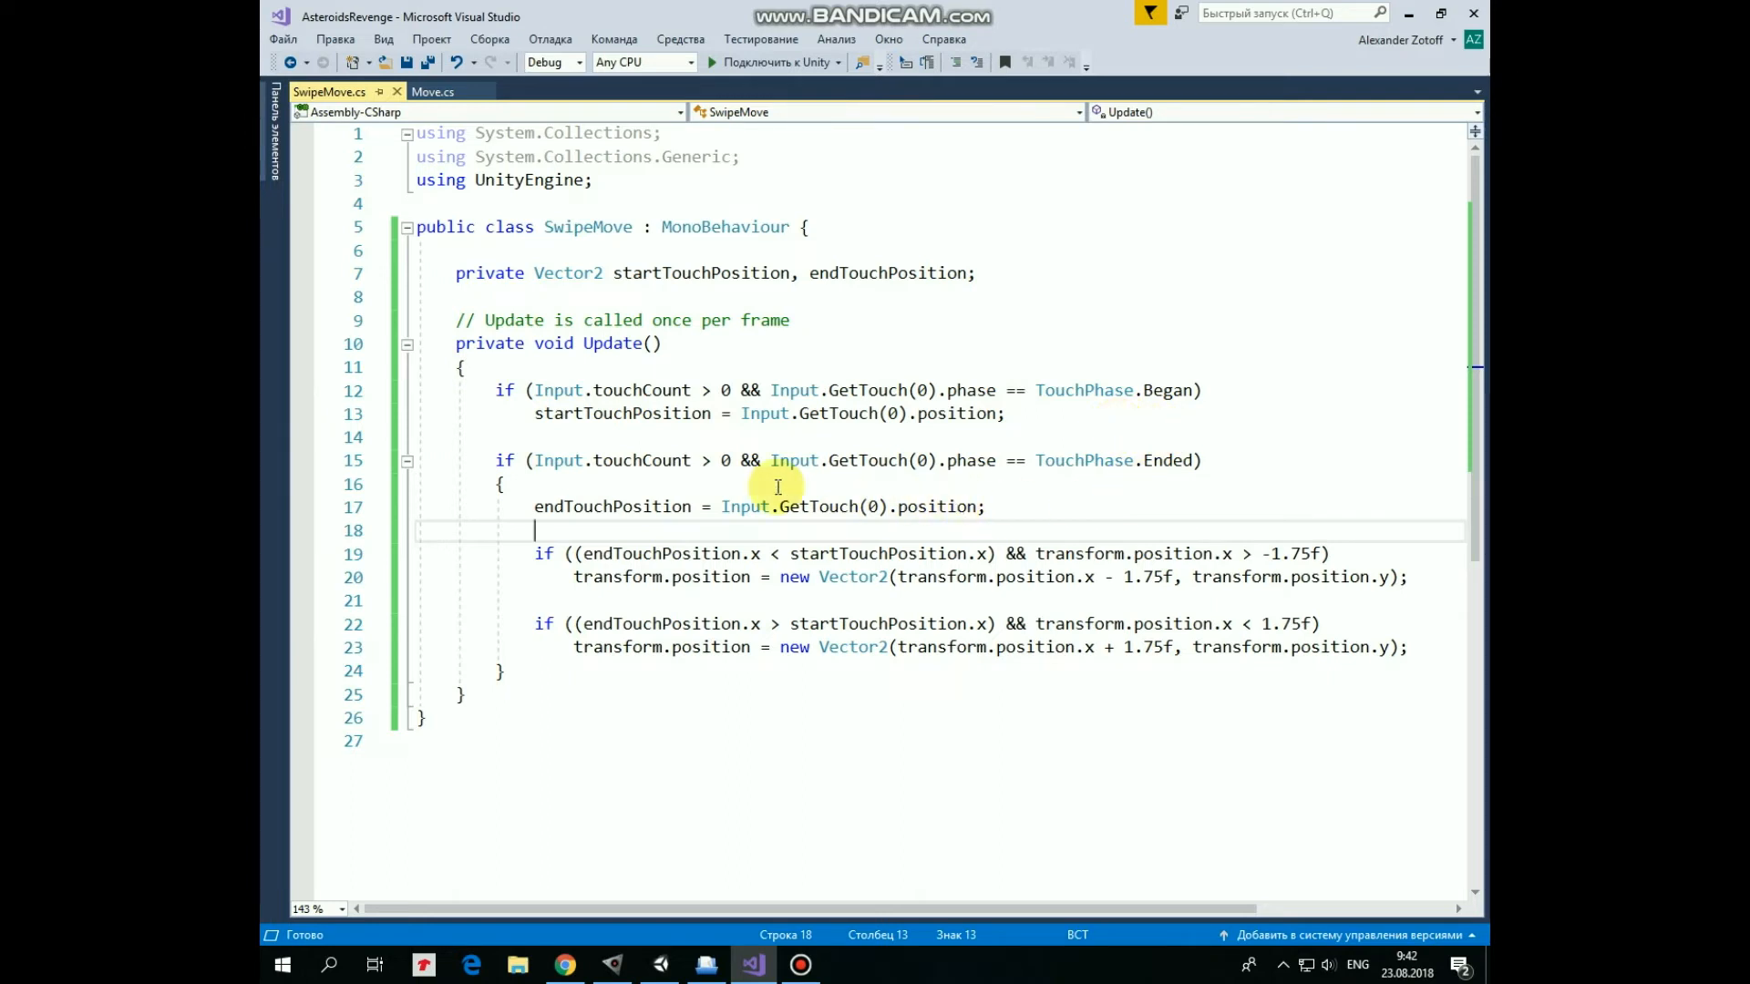
pyautogui.moveTo(1055, 508)
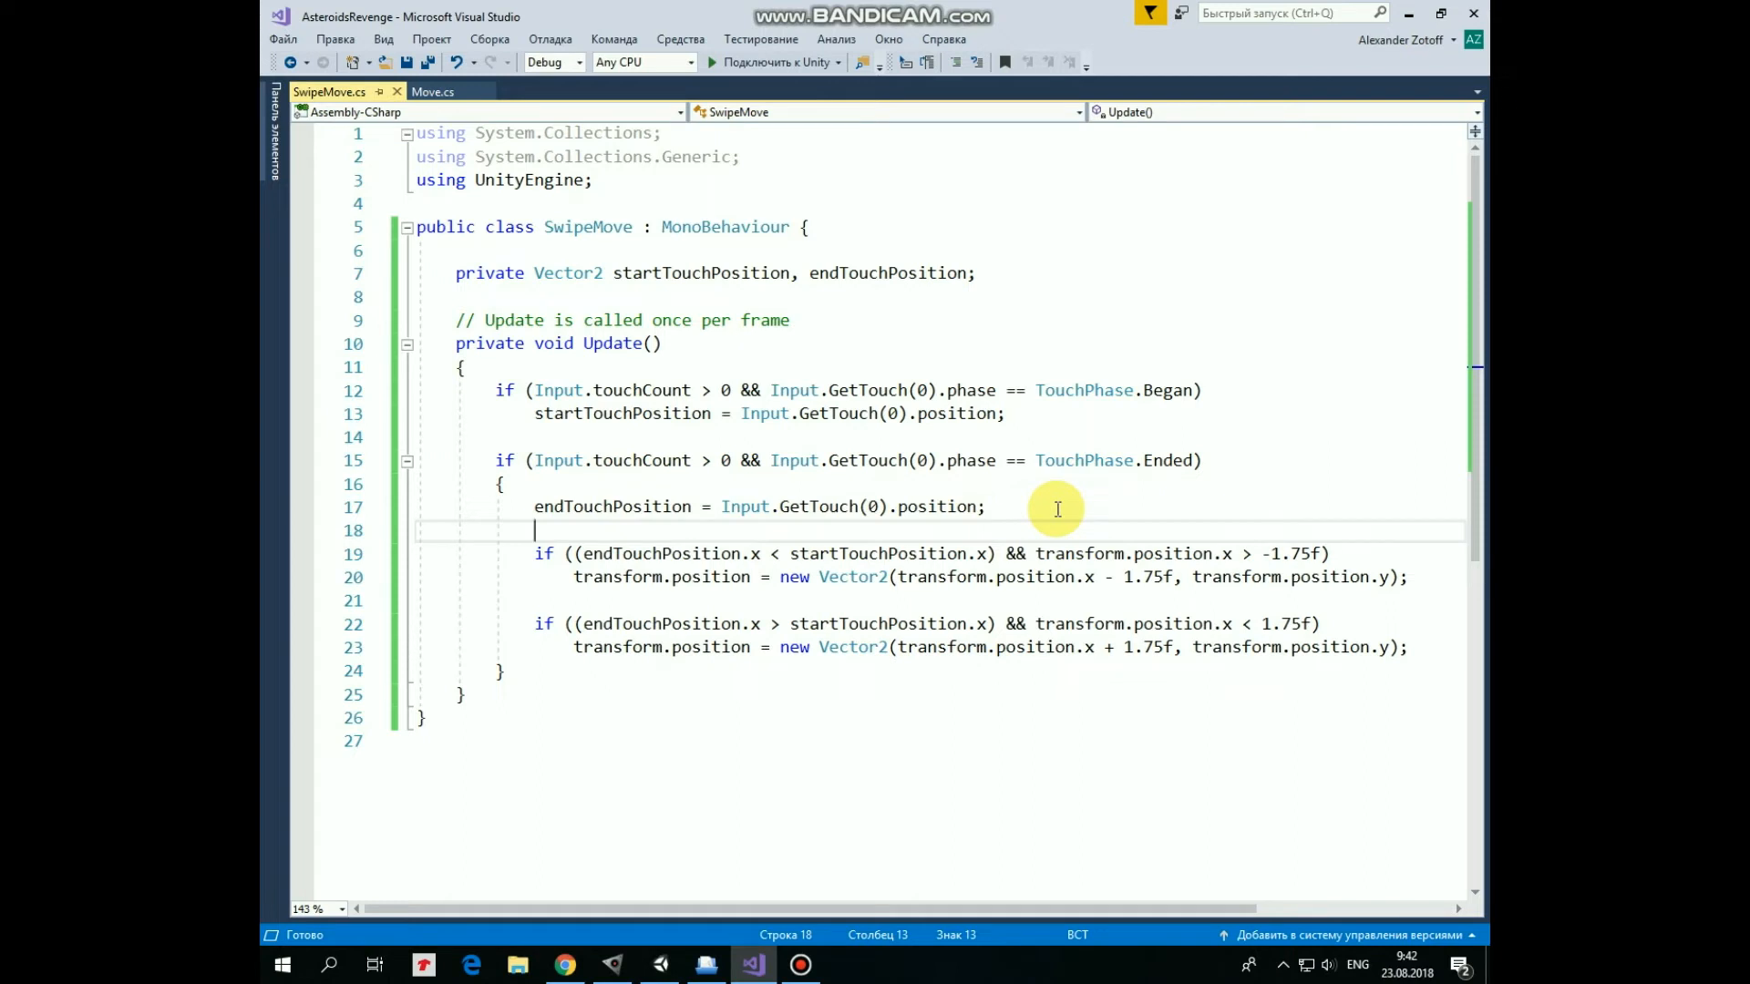
pyautogui.moveTo(589, 552)
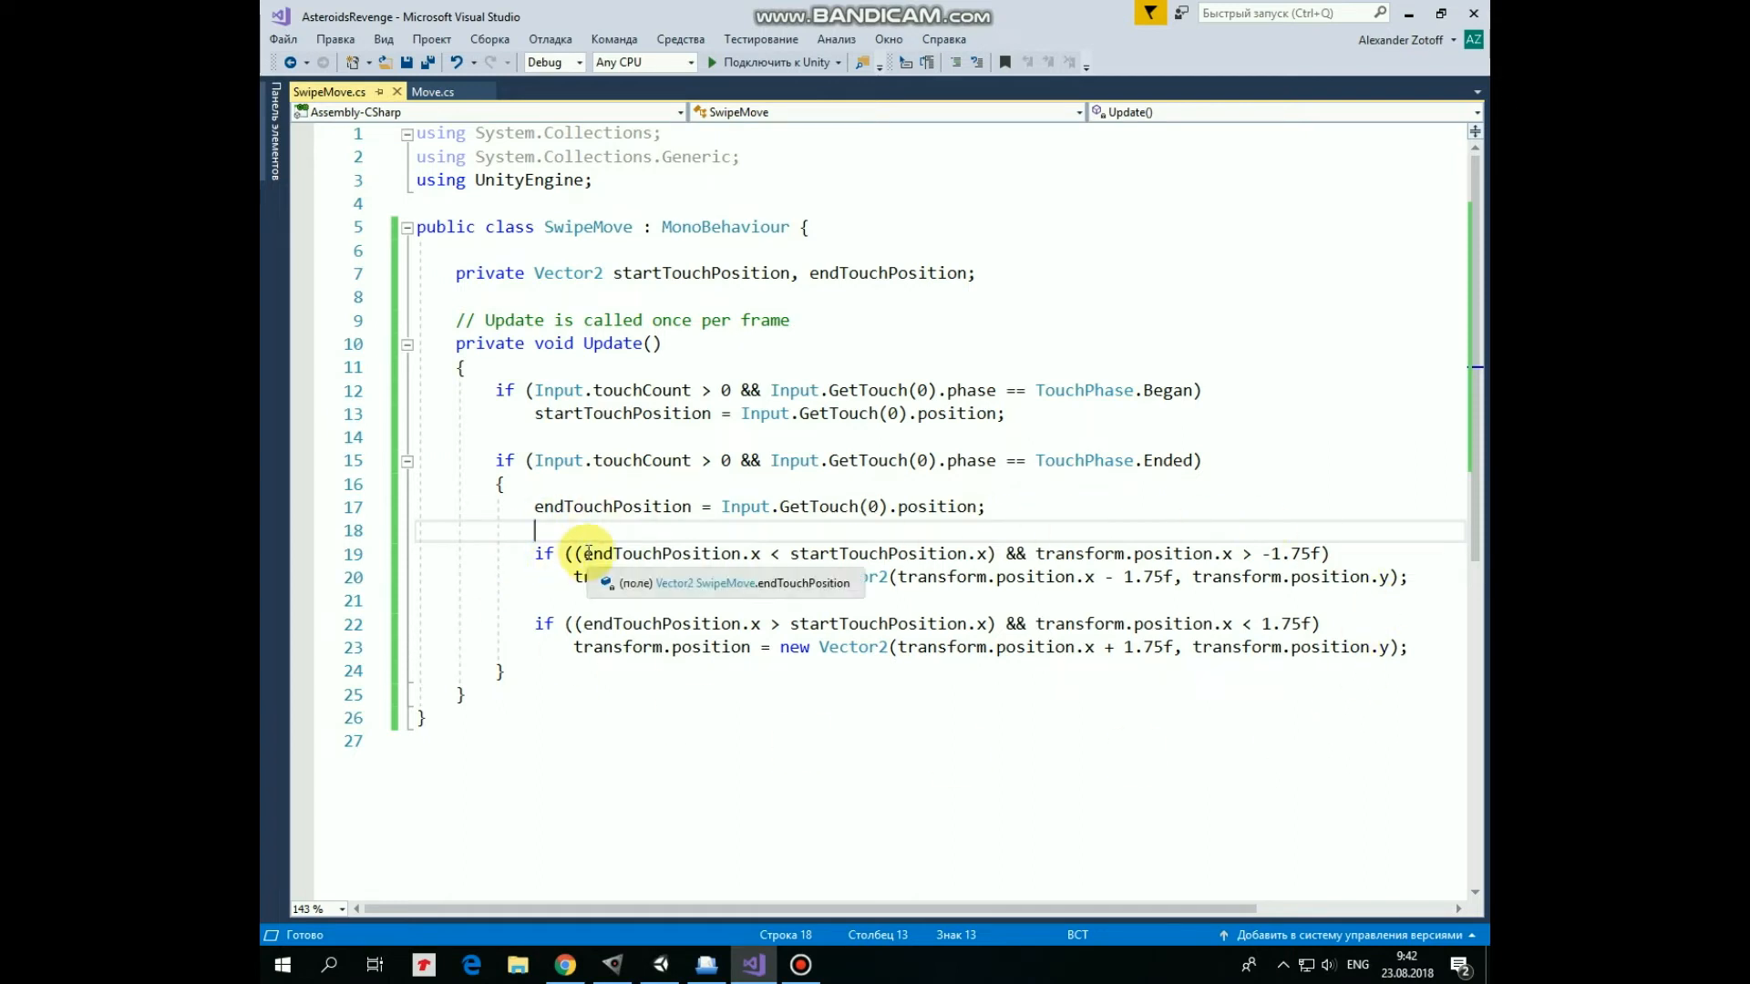
pyautogui.moveTo(769, 554)
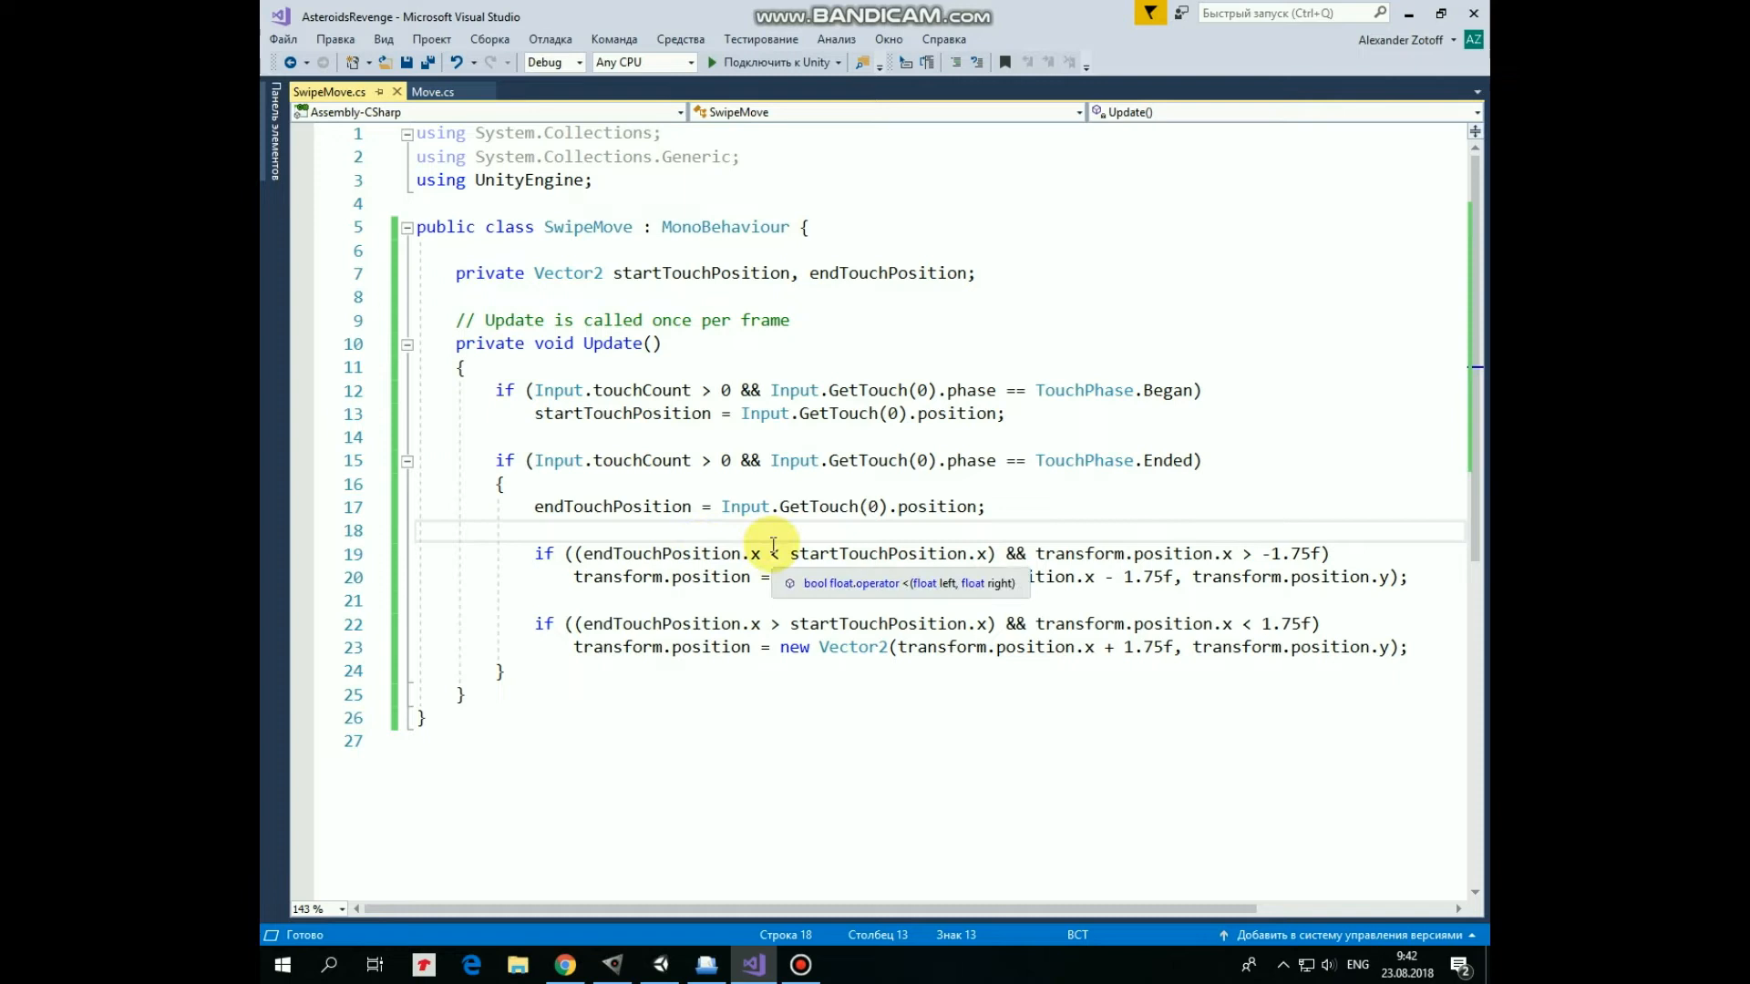
pyautogui.moveTo(986, 530)
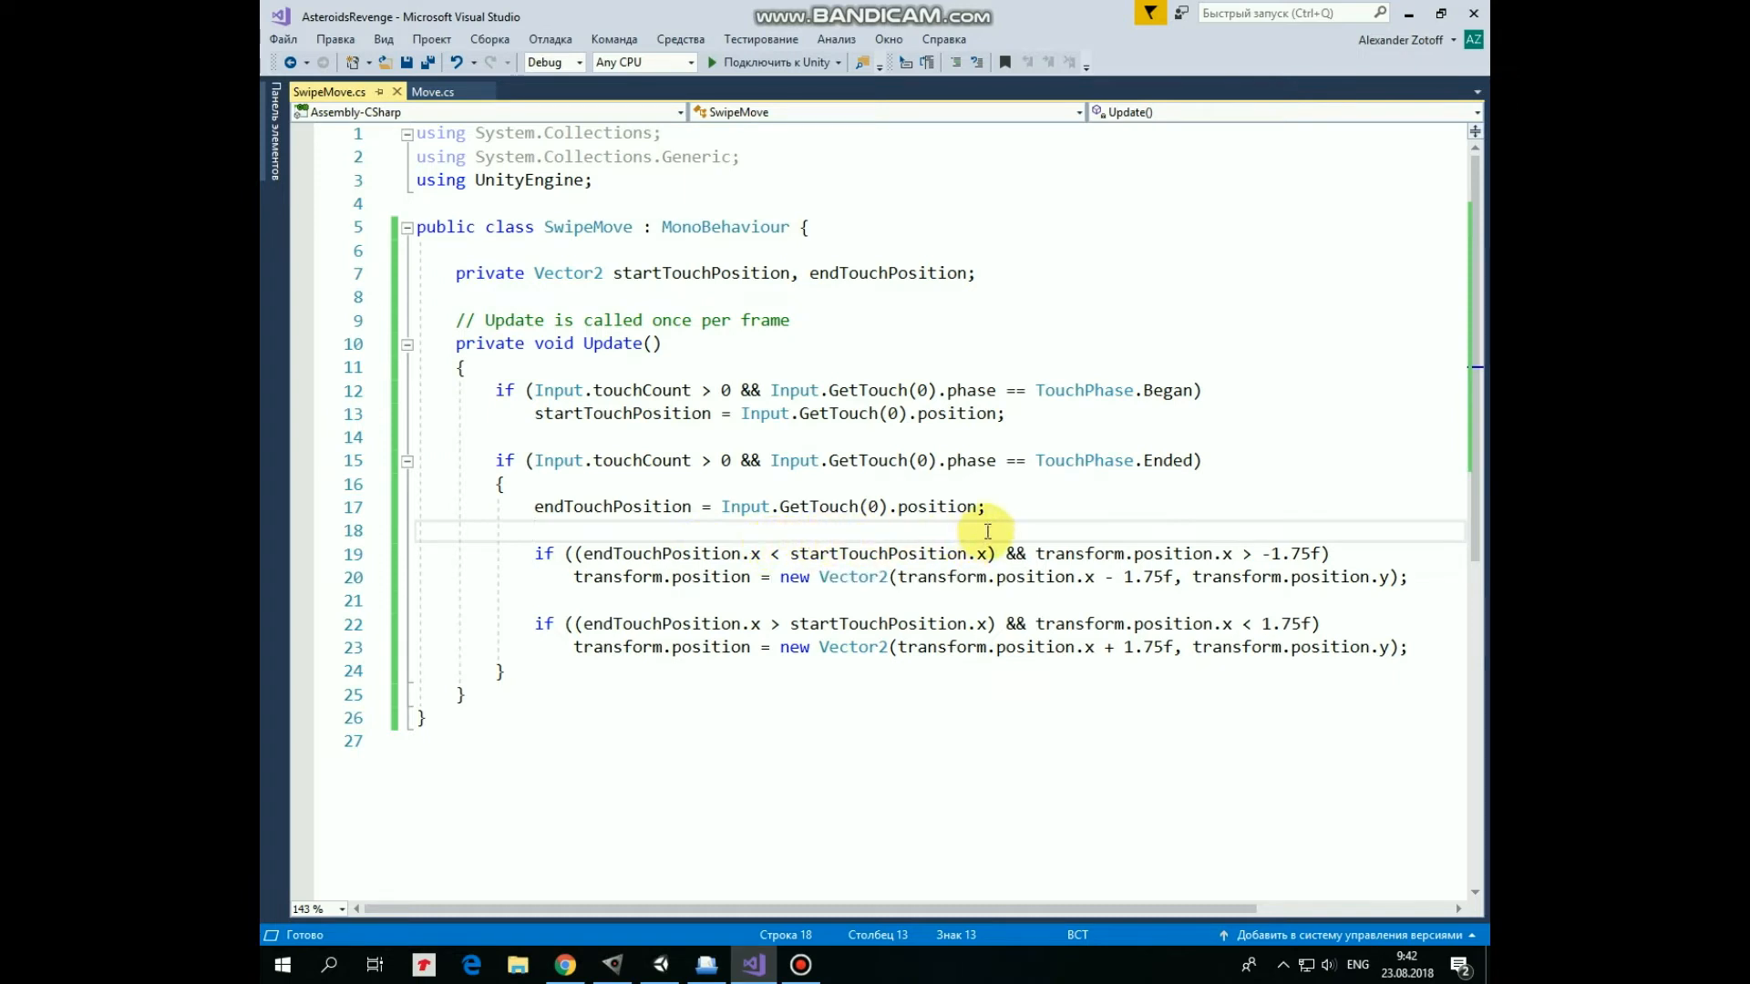
pyautogui.moveTo(1185, 554)
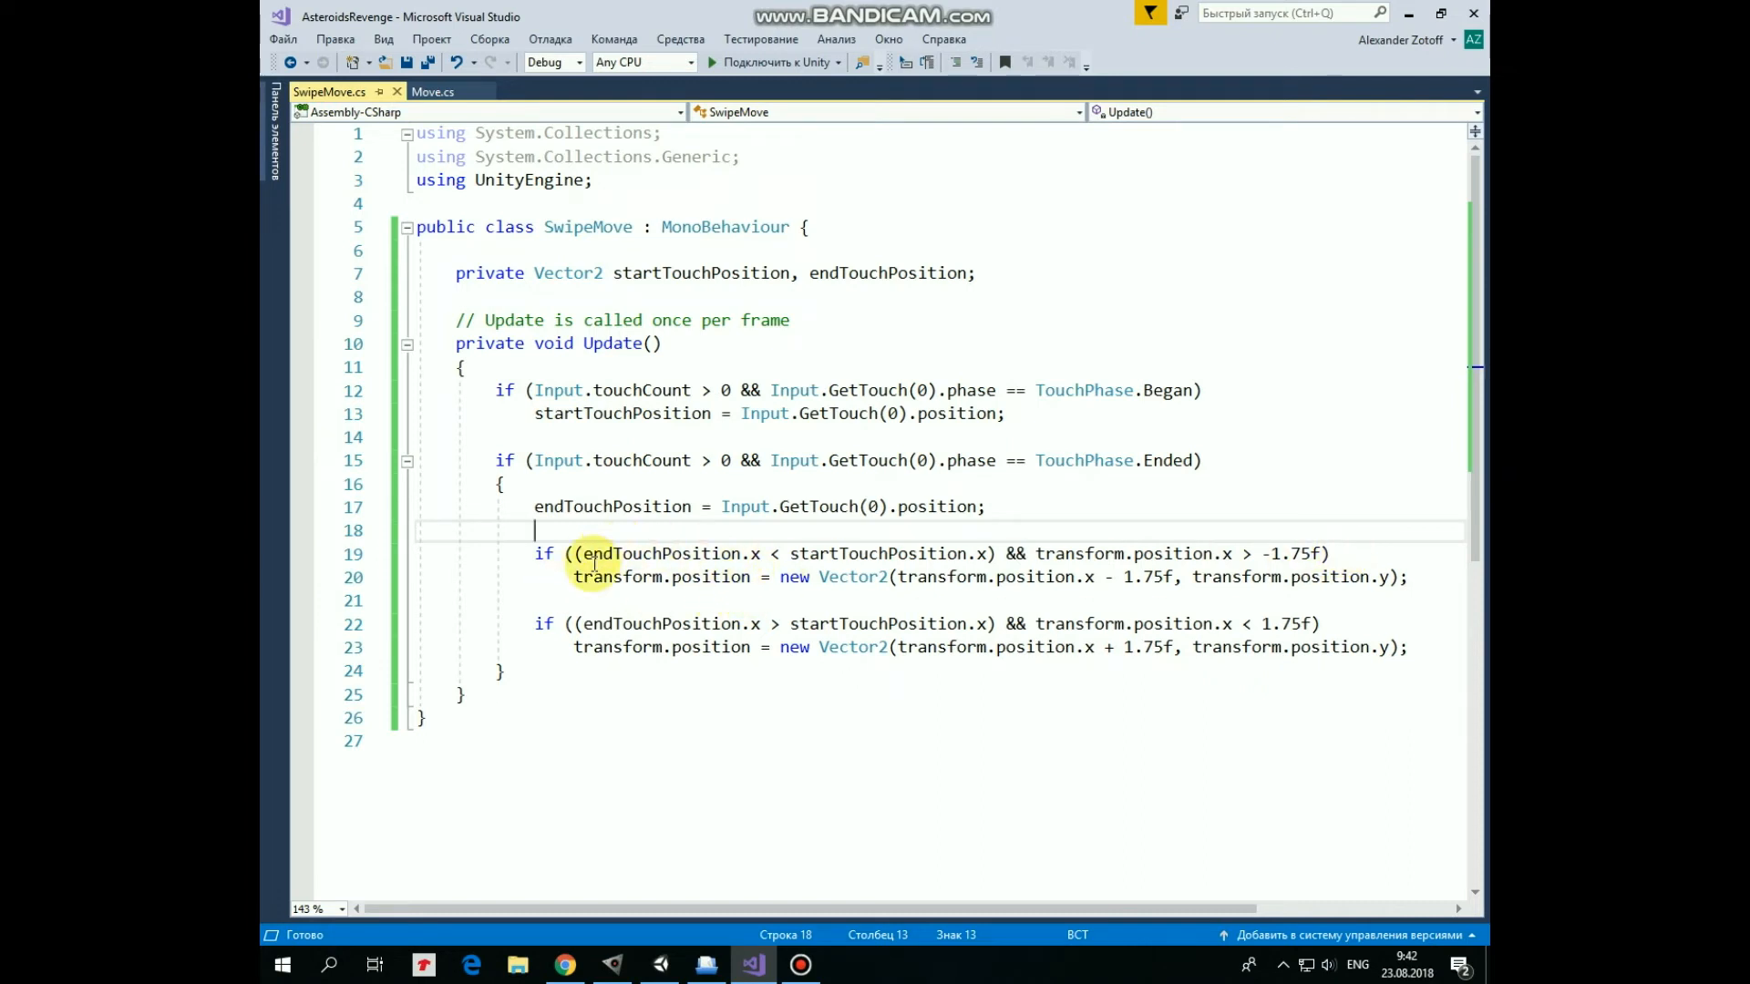
pyautogui.moveTo(1221, 598)
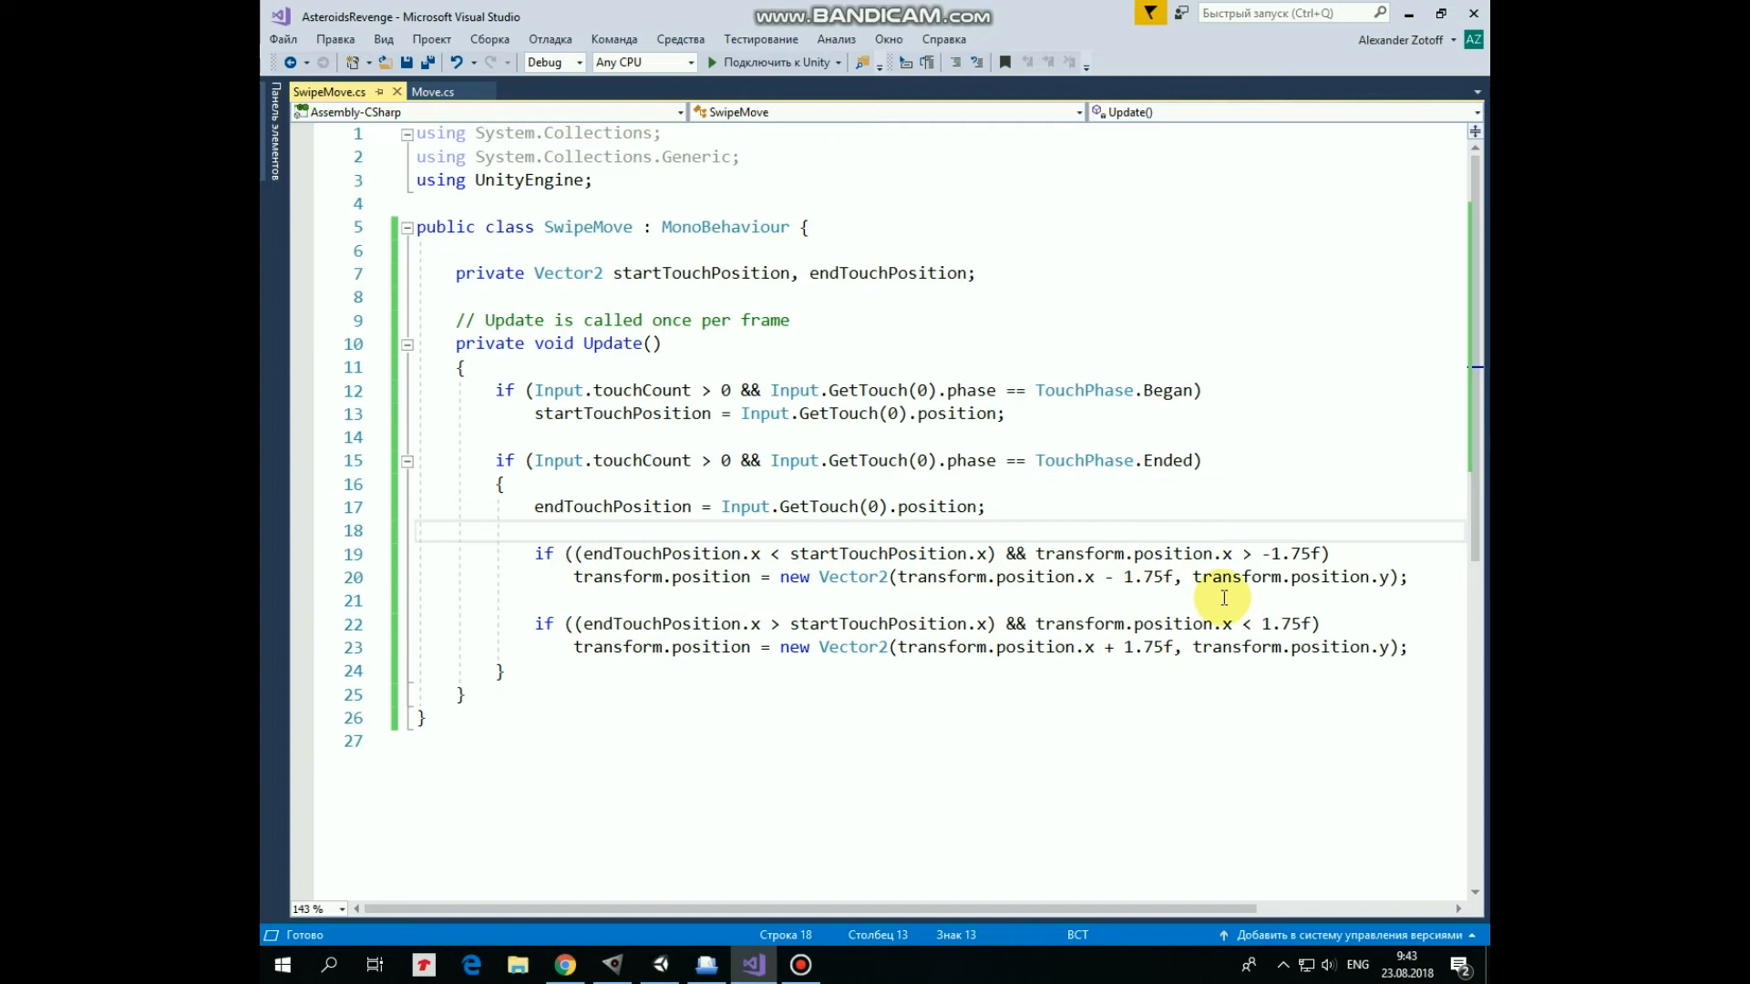
pyautogui.moveTo(622, 600)
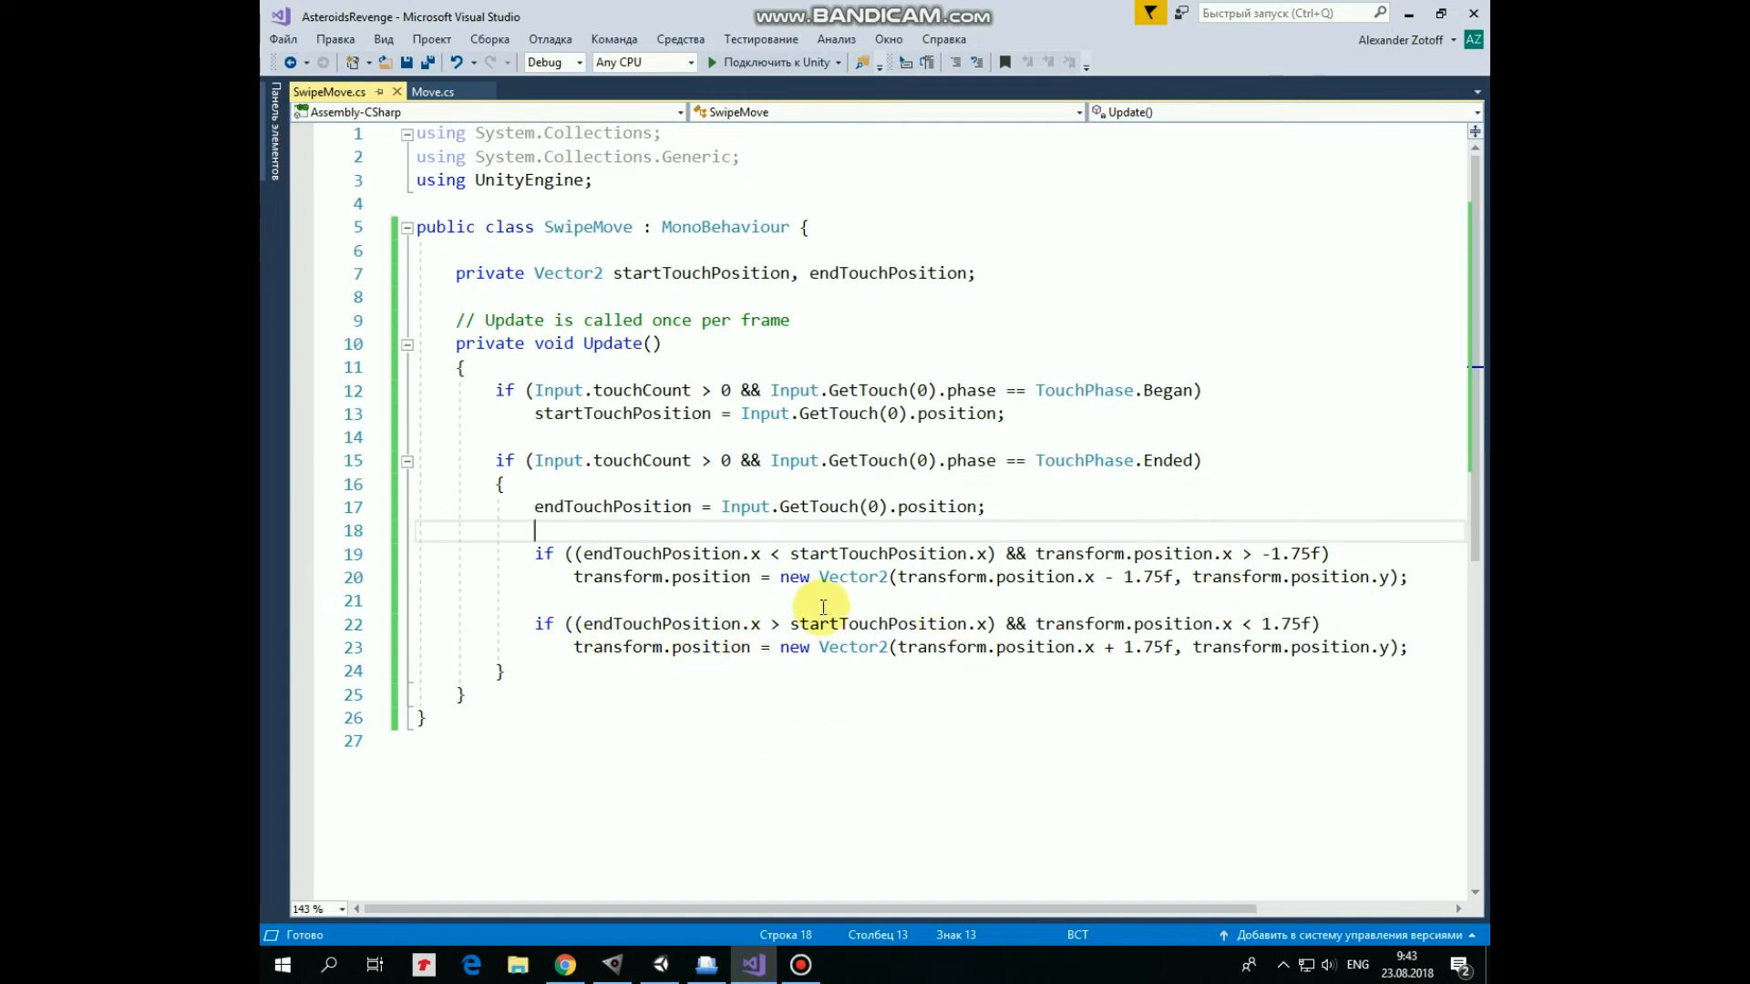
pyautogui.moveTo(1302, 605)
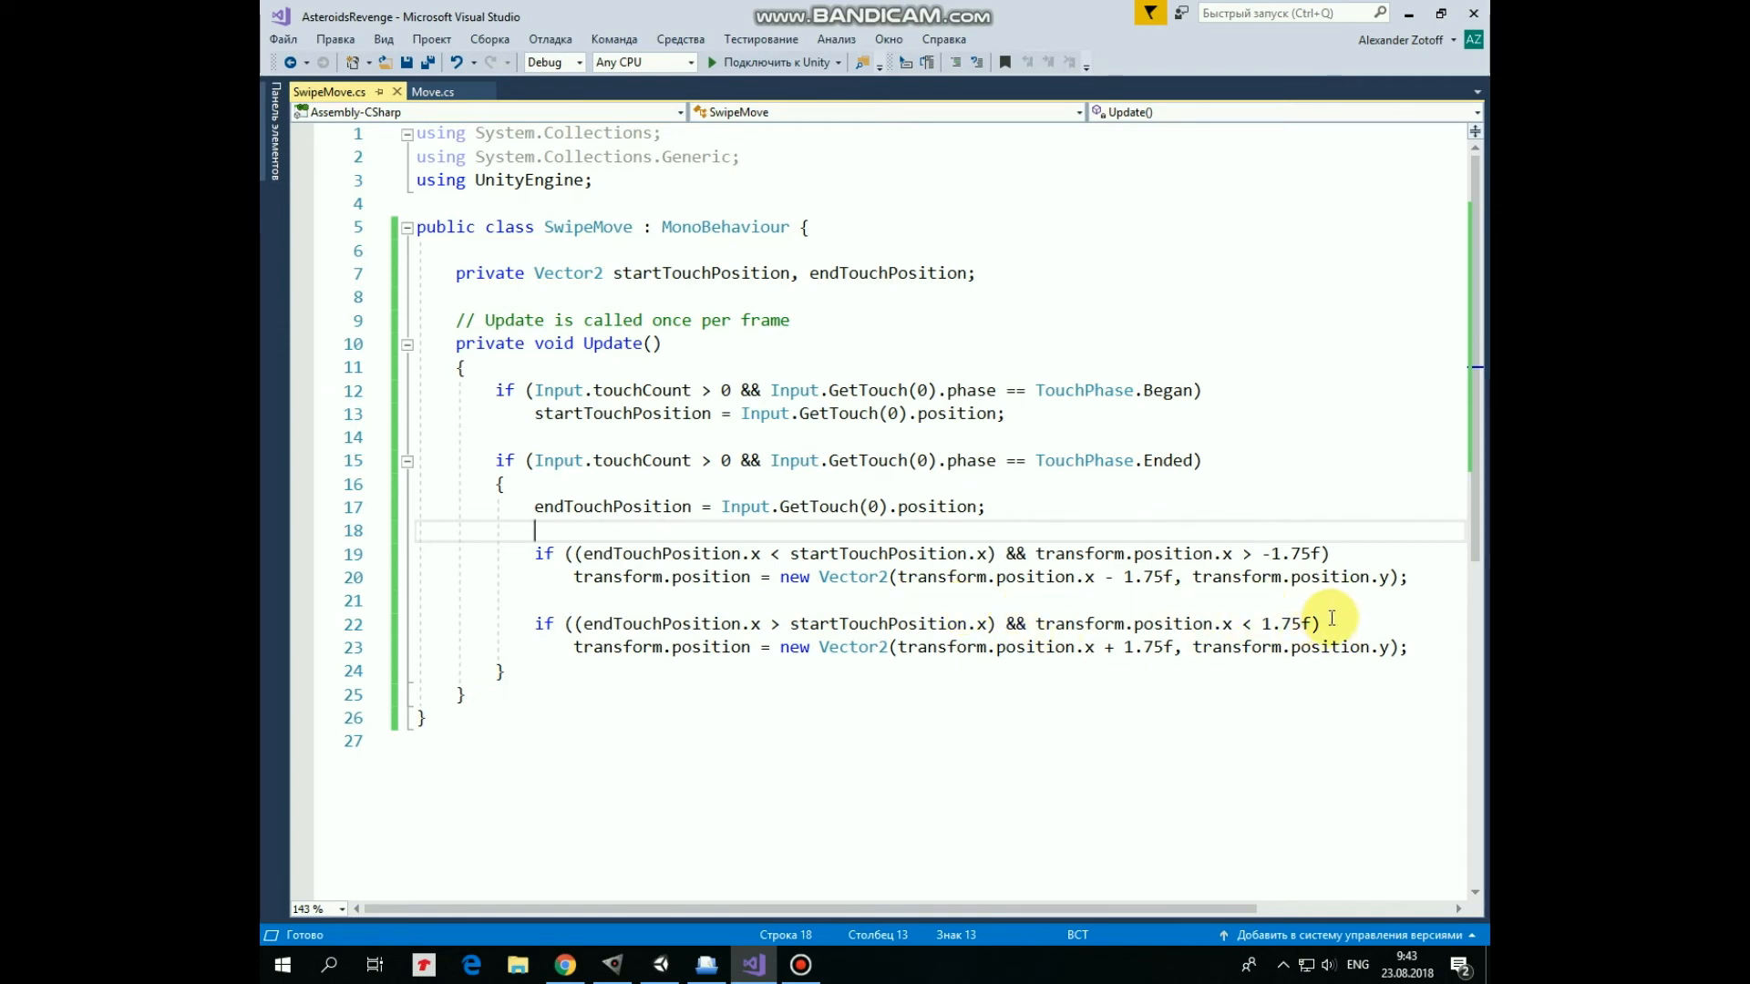
pyautogui.moveTo(937, 673)
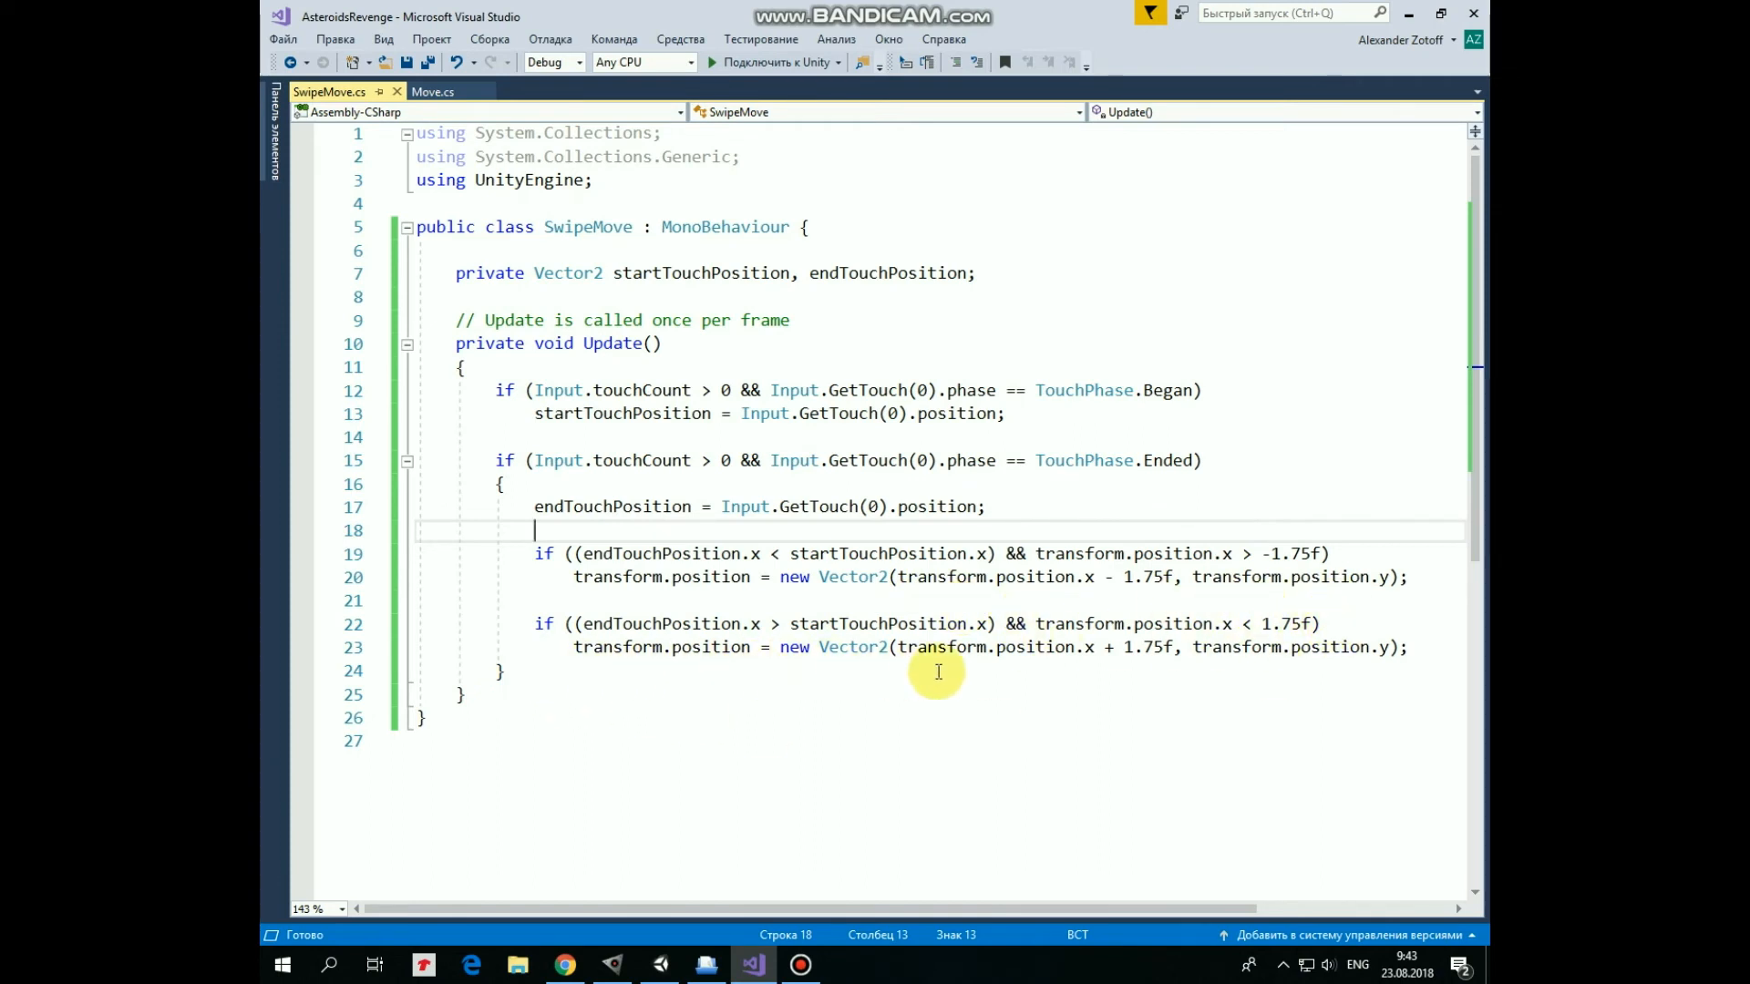
pyautogui.moveTo(1389, 324)
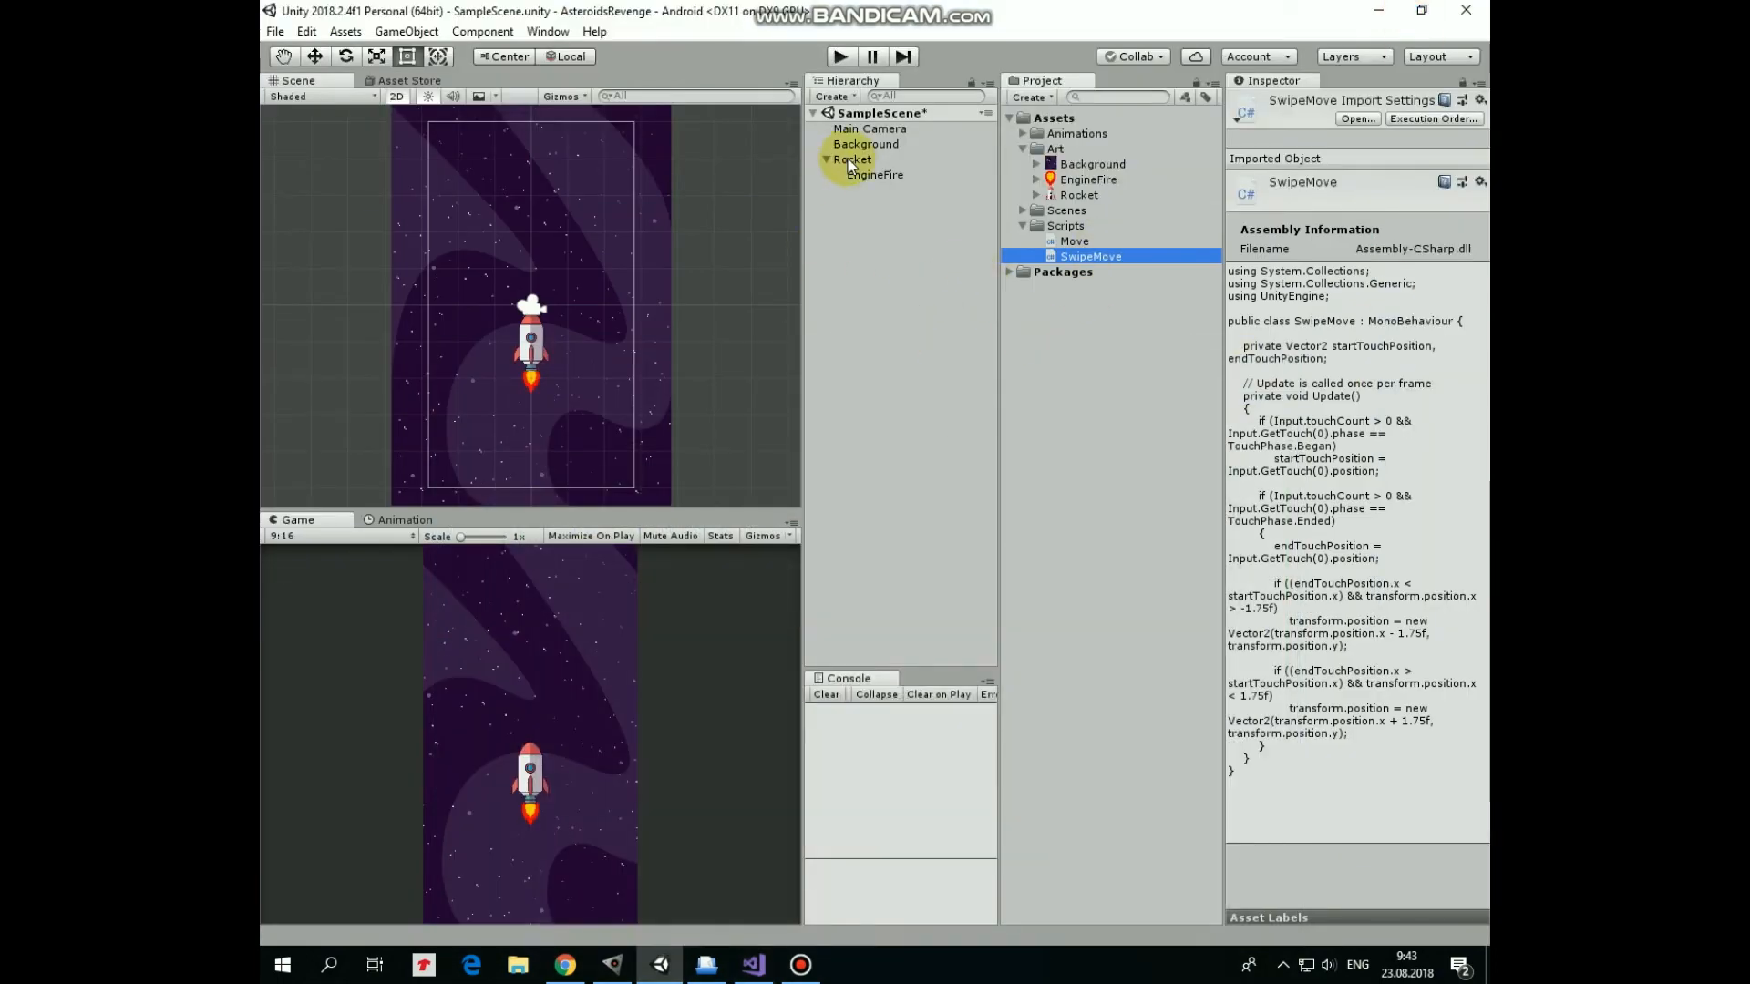
pyautogui.click(851, 159)
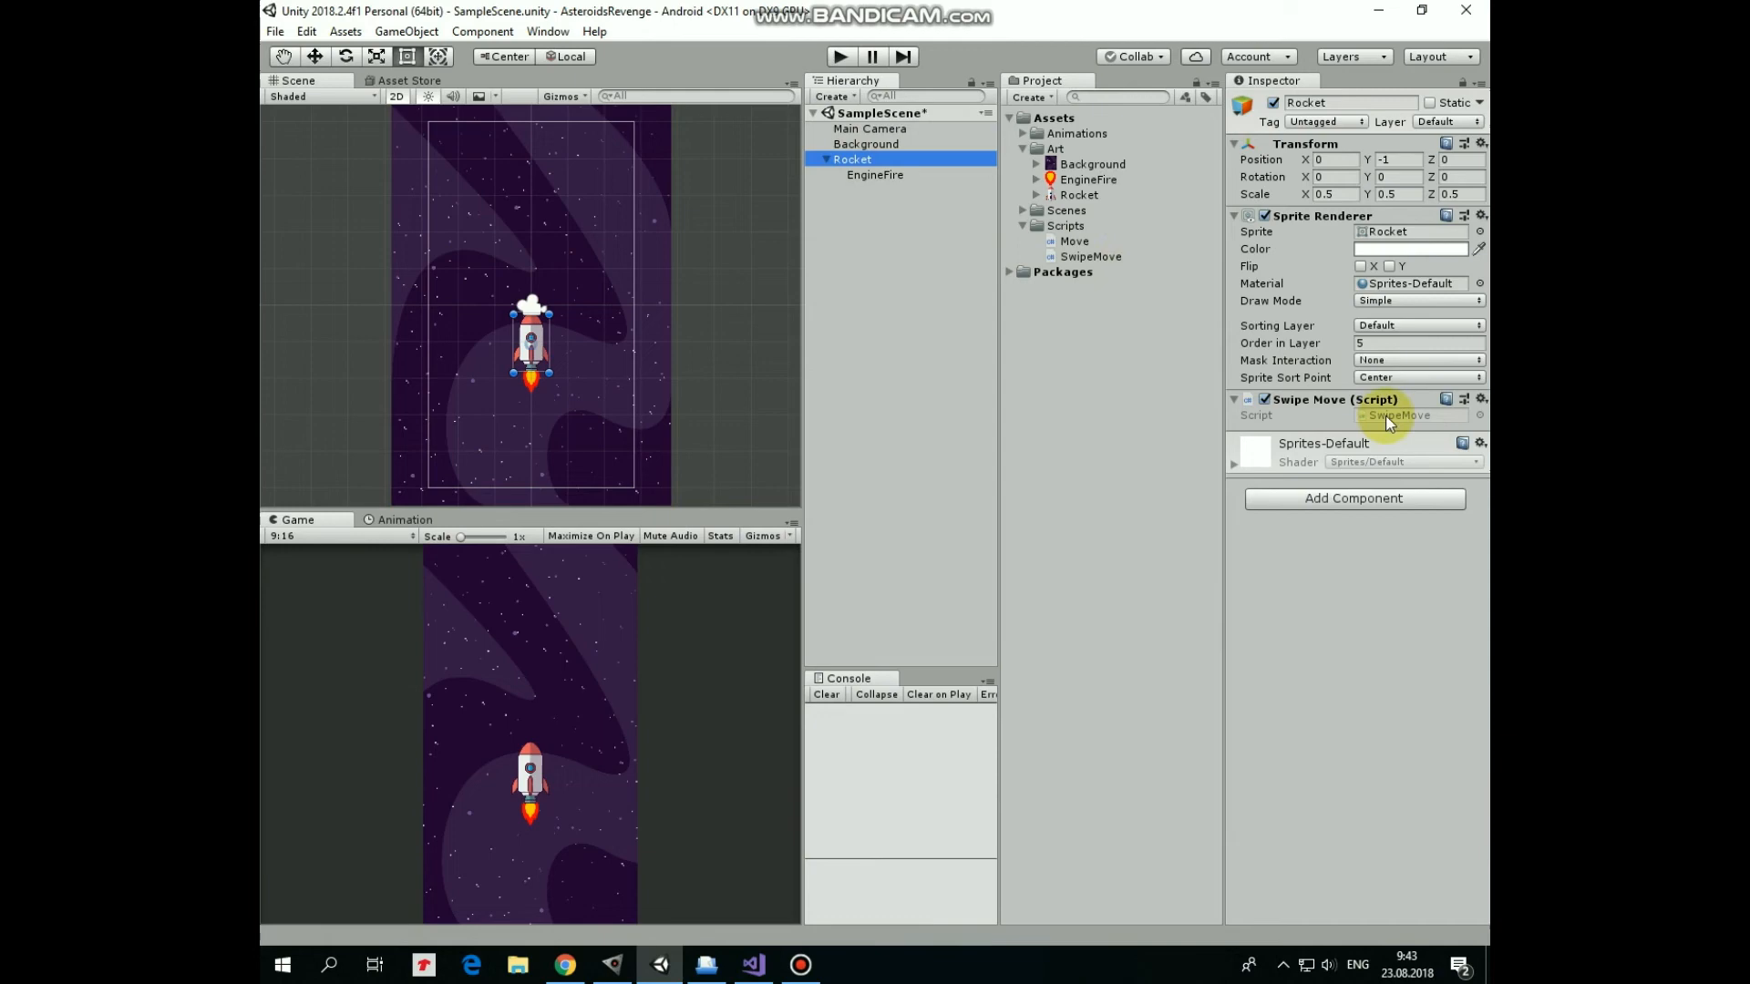